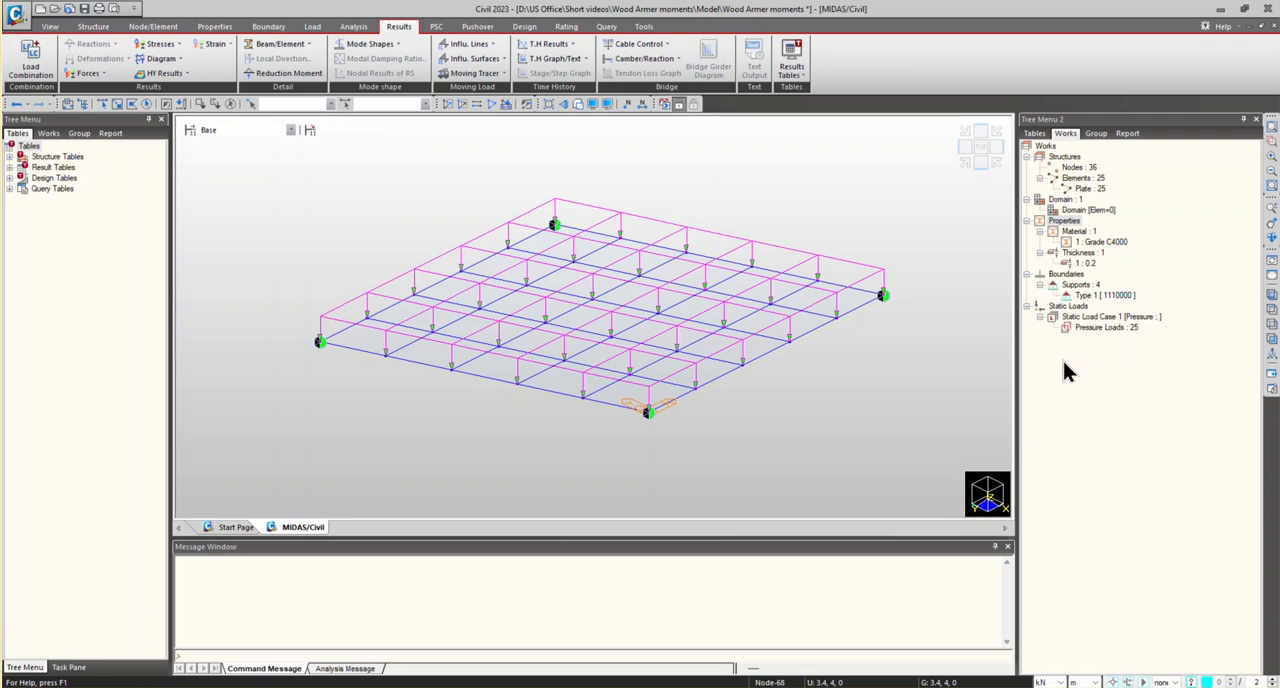
{"action": "mouse_move", "coordinate": [1060, 364]}
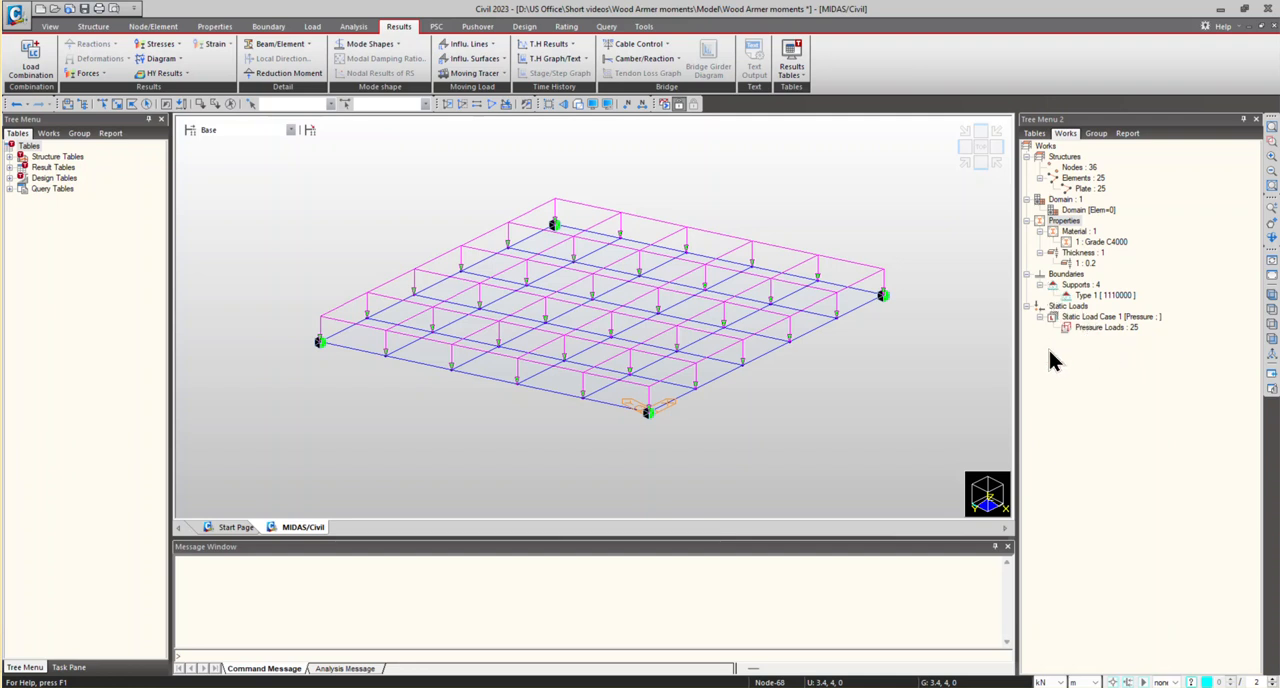
Reorient the loaded plate model with the view cube to face a new direction.
{"action": "left_click", "coordinate": [650, 410]}
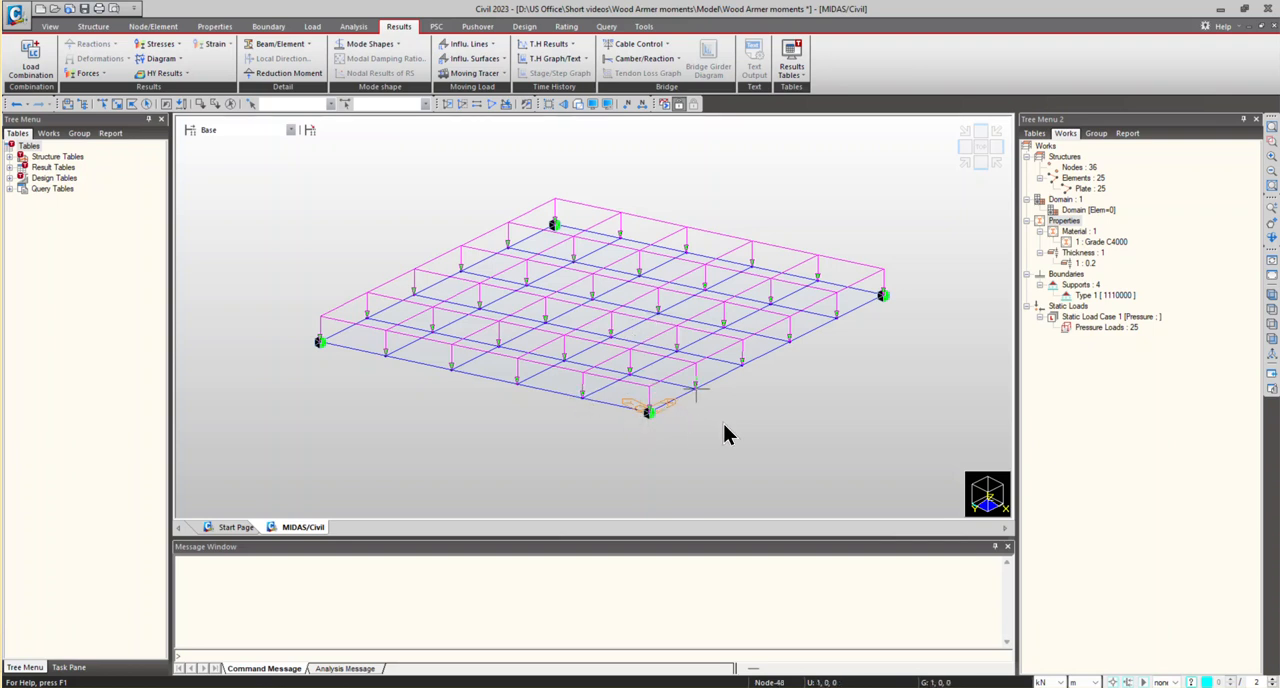
{"action": "mouse_move", "coordinate": [788, 454]}
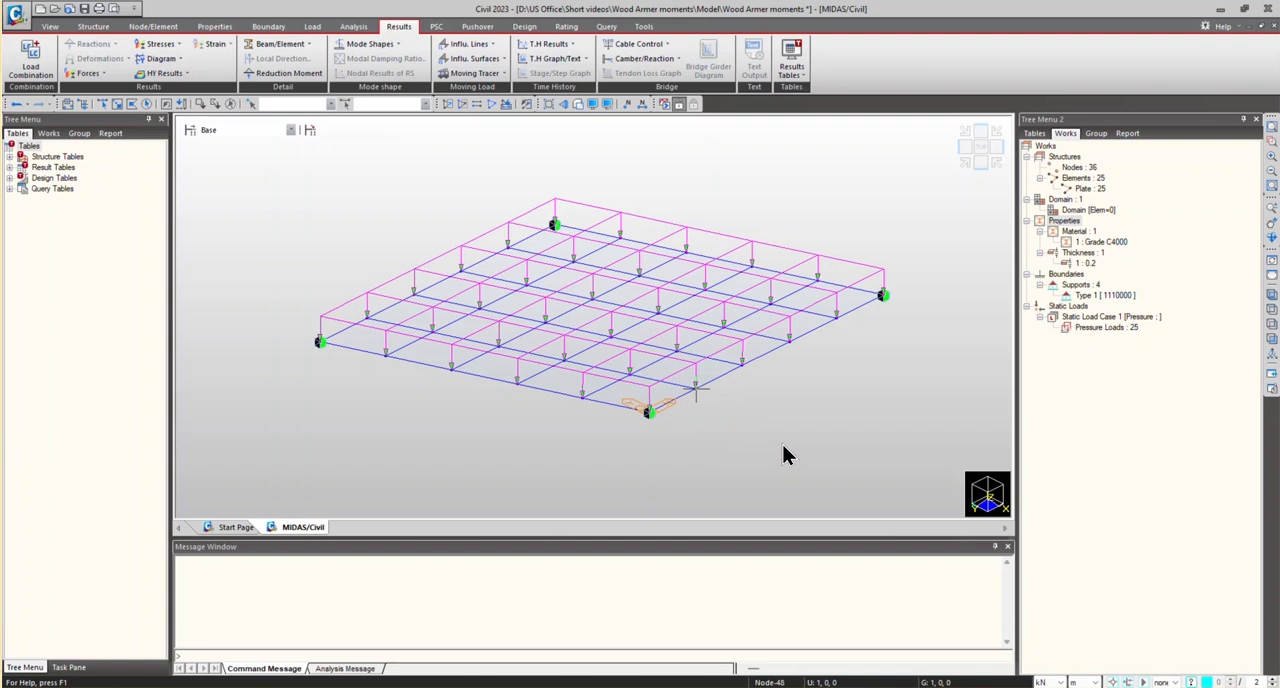
{"action": "mouse_move", "coordinate": [728, 450]}
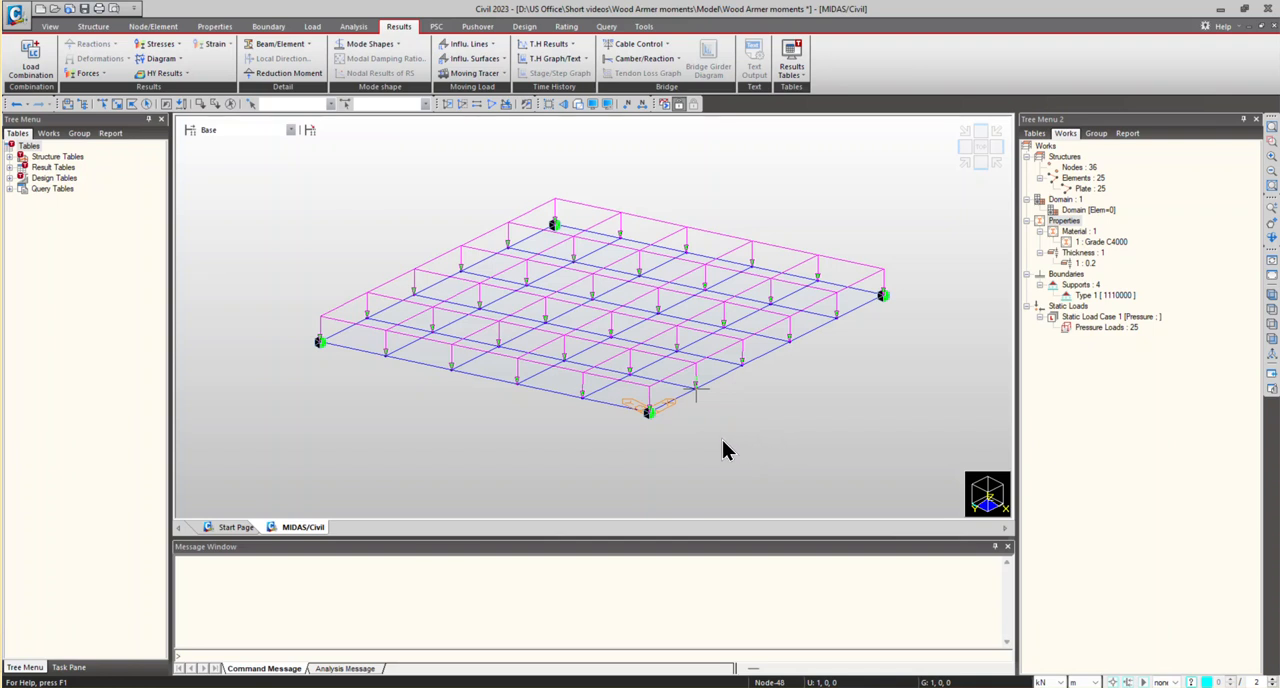
{"action": "mouse_move", "coordinate": [724, 446]}
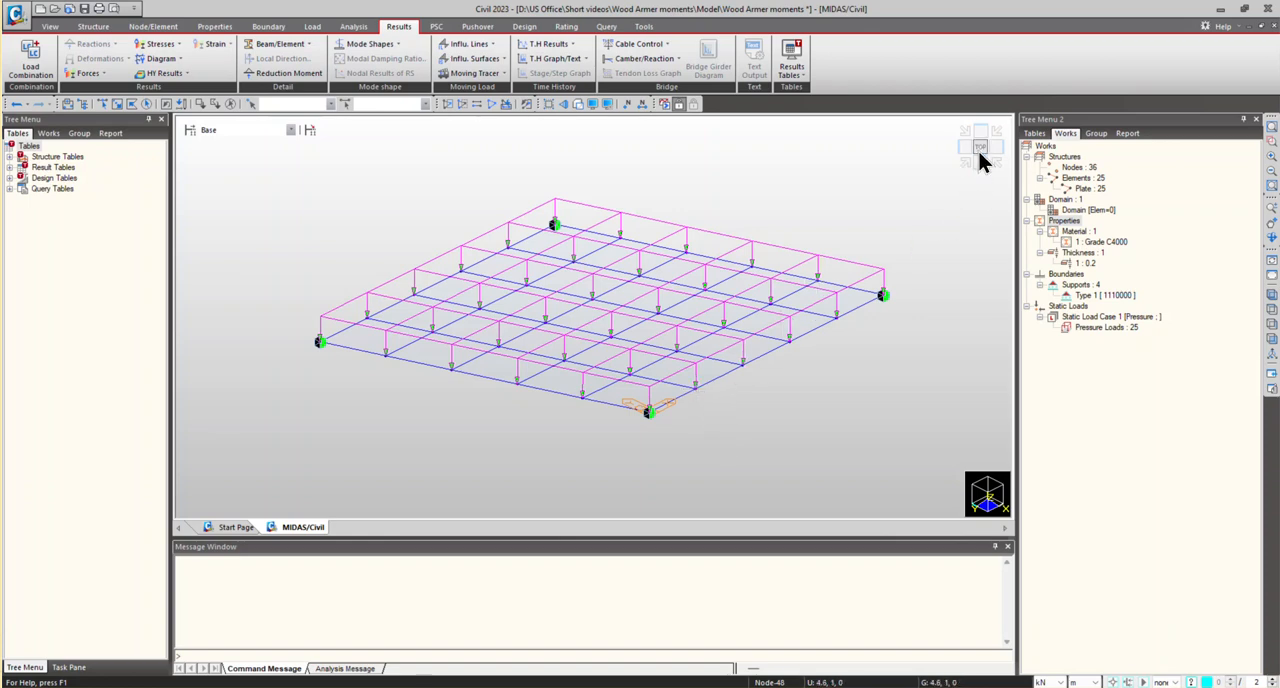
{"action": "left_click", "coordinate": [964, 160]}
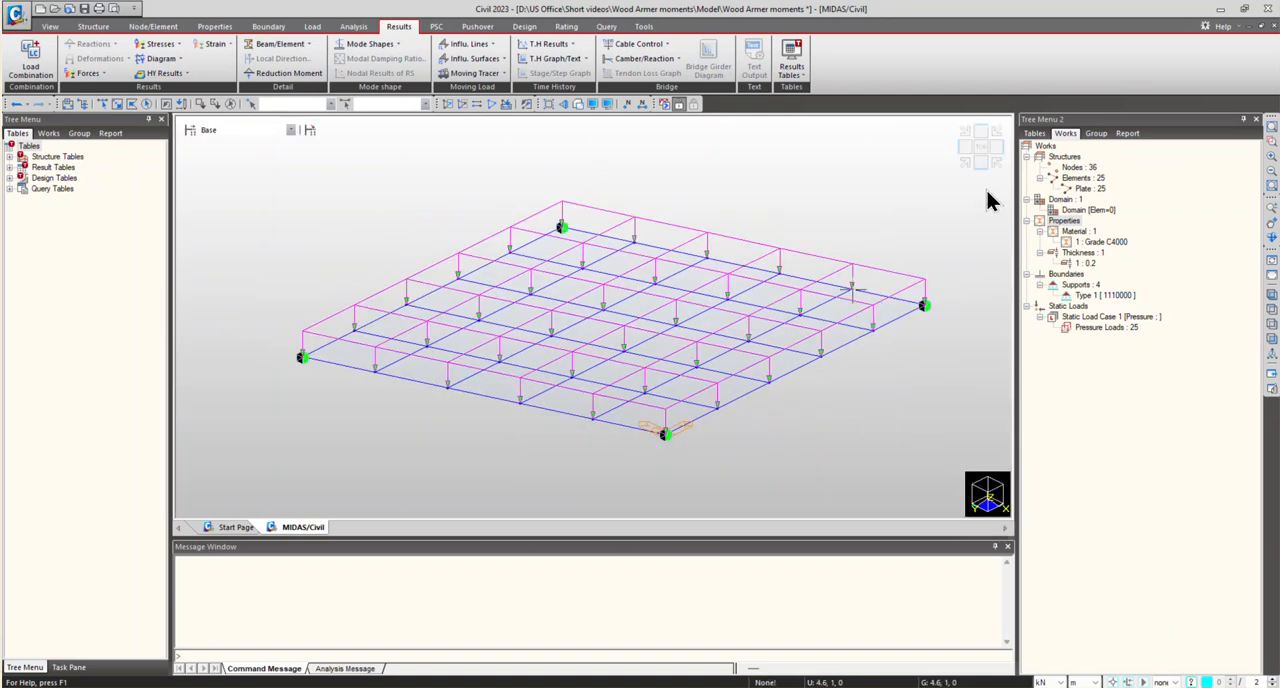
{"action": "mouse_move", "coordinate": [612, 448]}
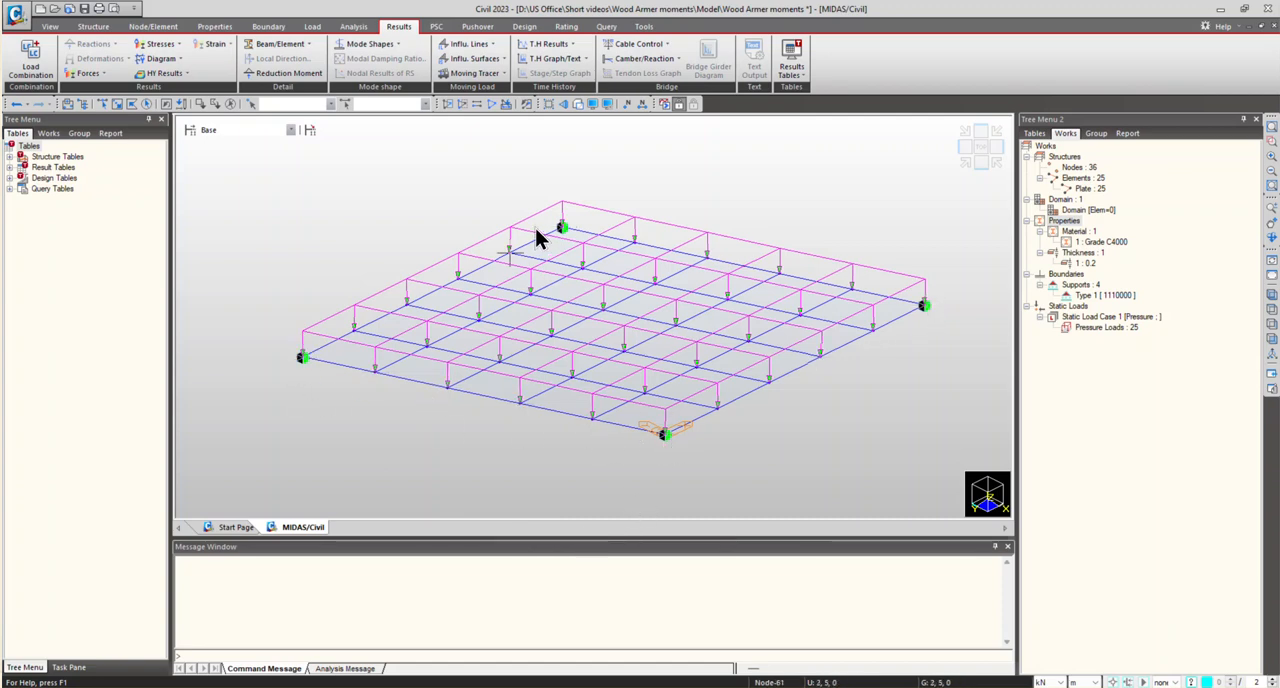
{"action": "mouse_move", "coordinate": [330, 264]}
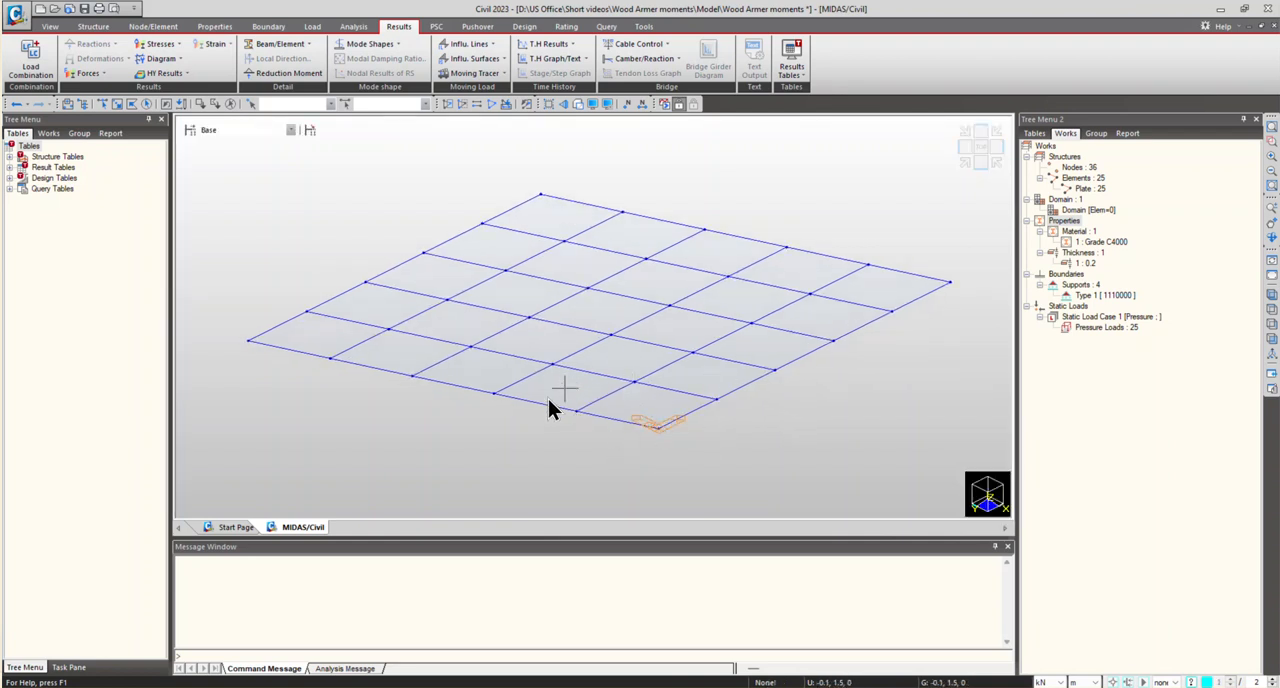
{"action": "mouse_move", "coordinate": [584, 410]}
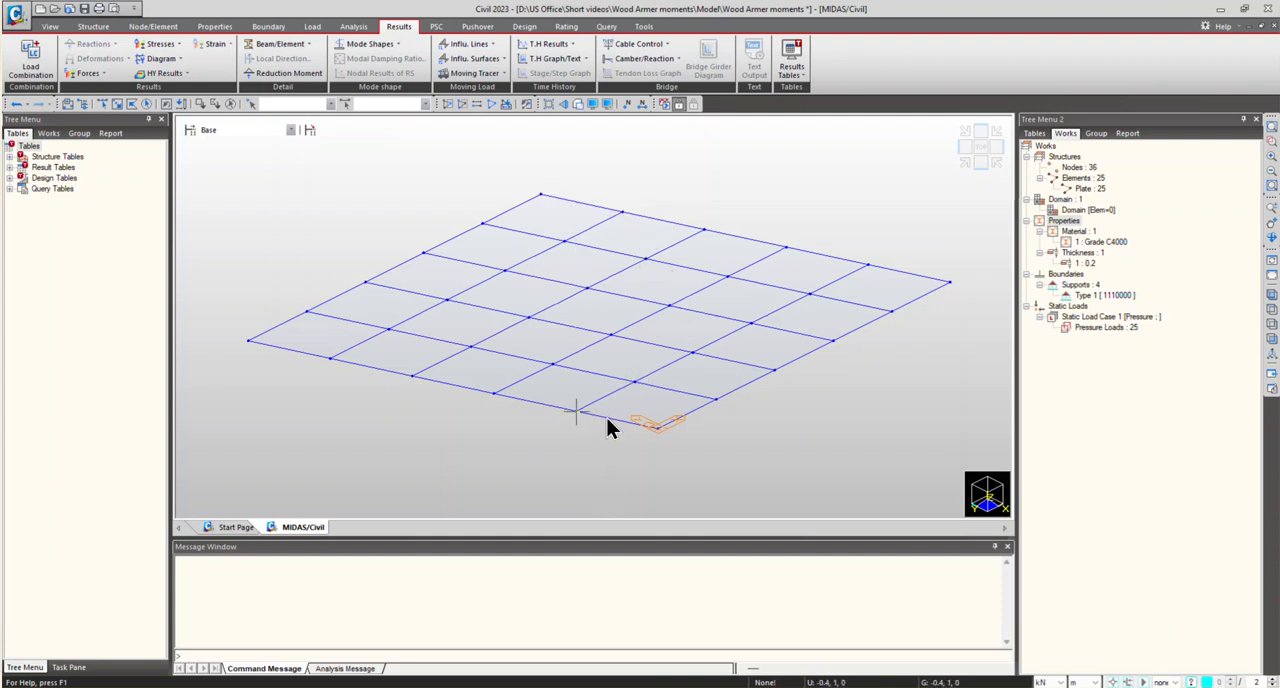
{"action": "mouse_move", "coordinate": [610, 418]}
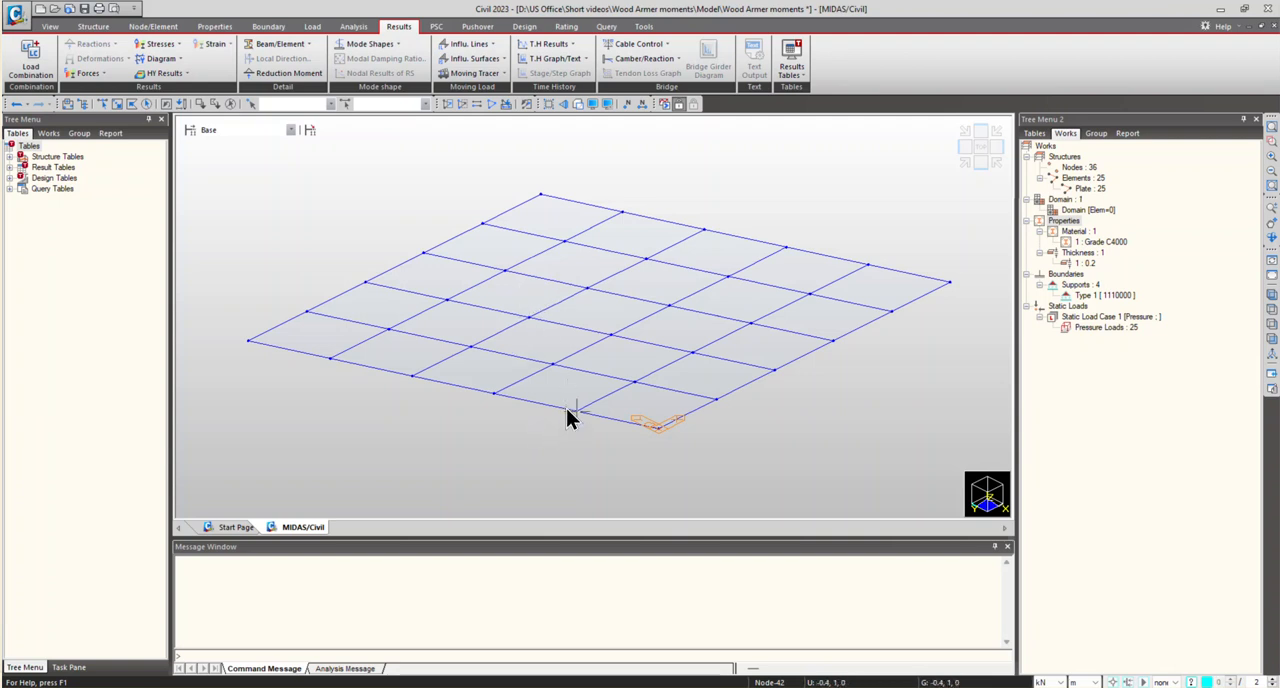
{"action": "mouse_move", "coordinate": [570, 428]}
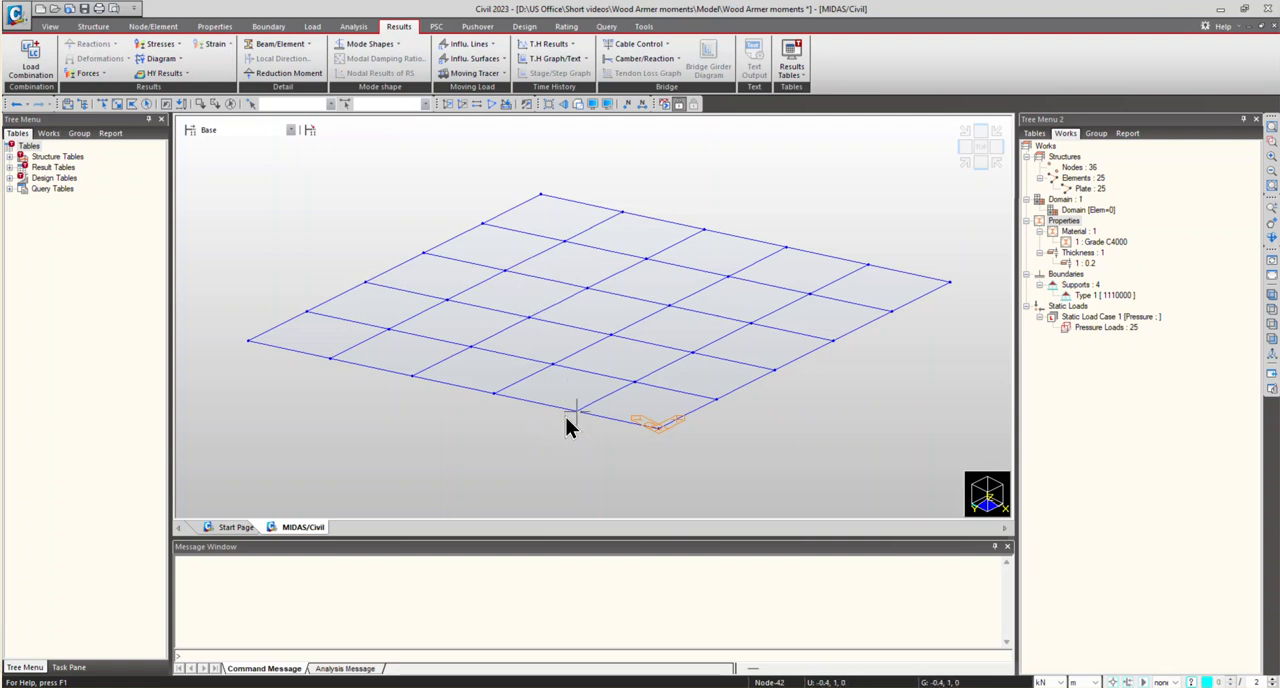
{"action": "mouse_move", "coordinate": [580, 448]}
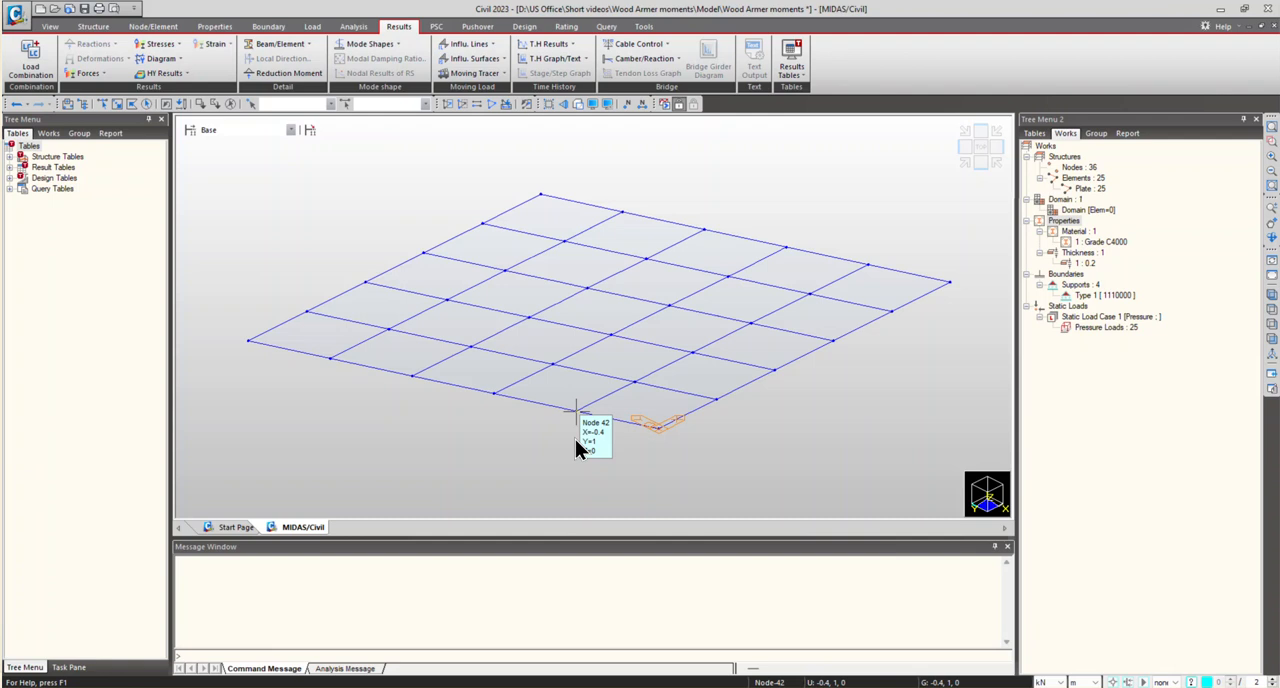
{"action": "mouse_move", "coordinate": [916, 524]}
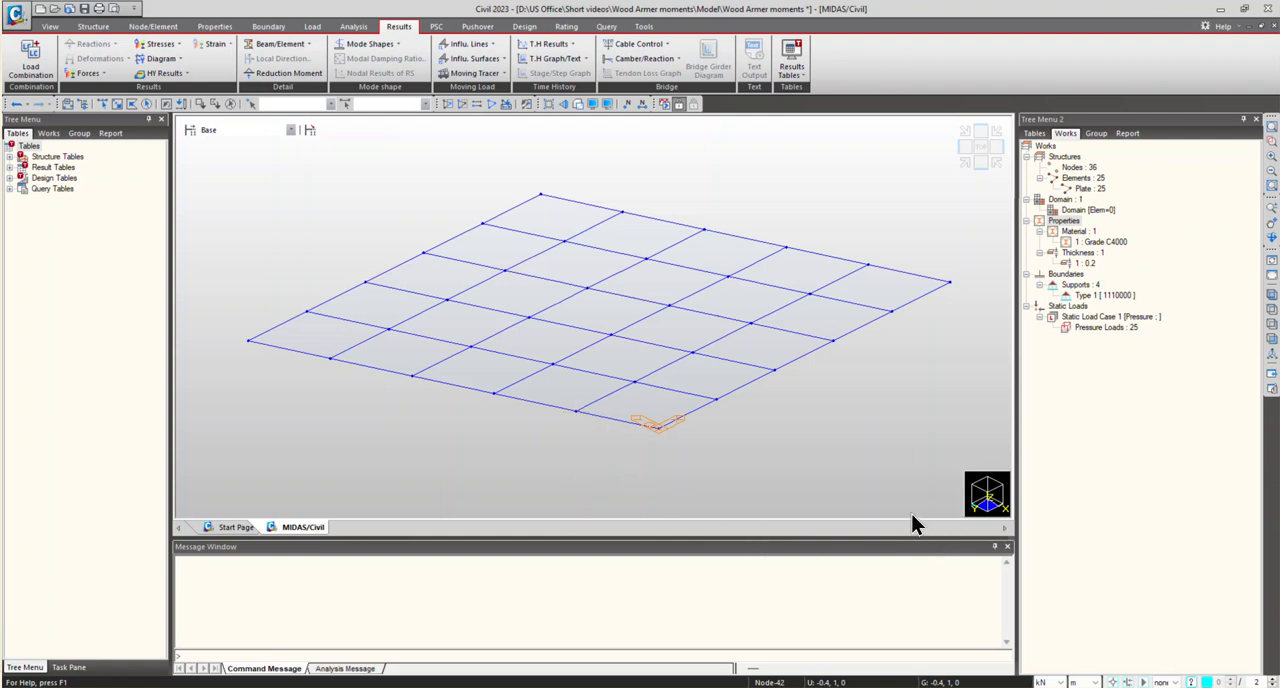
{"action": "mouse_move", "coordinate": [916, 520]}
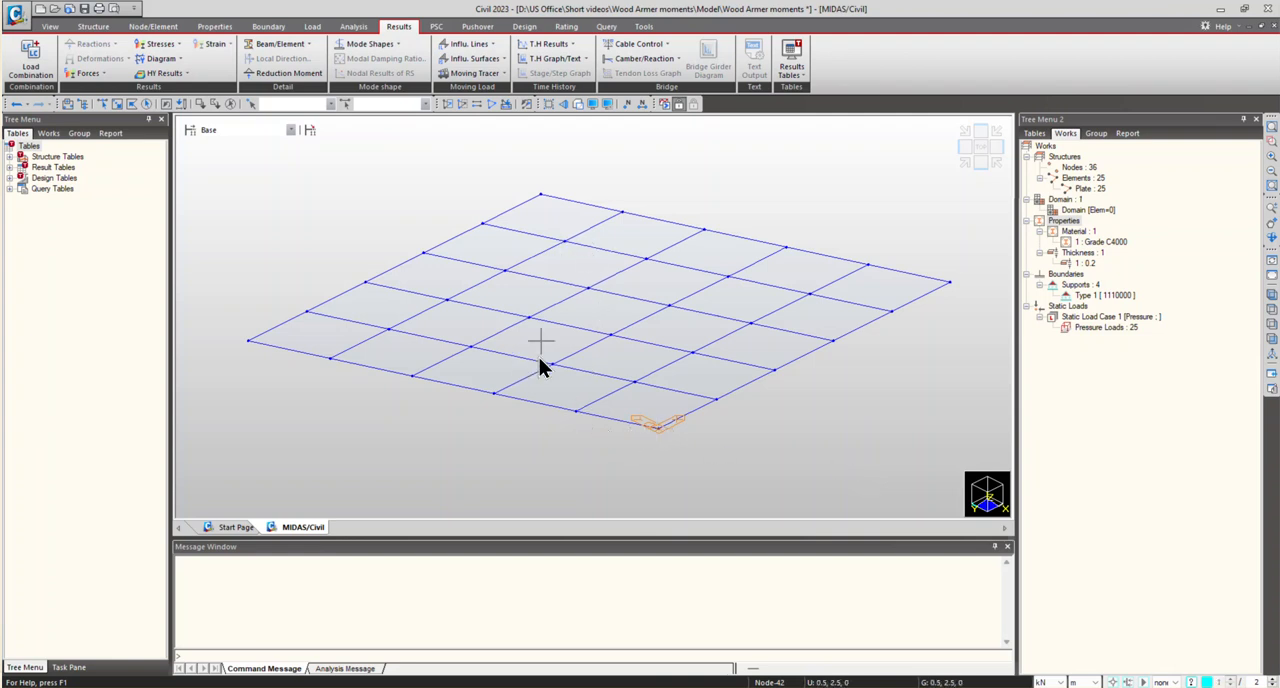
{"action": "mouse_move", "coordinate": [590, 372]}
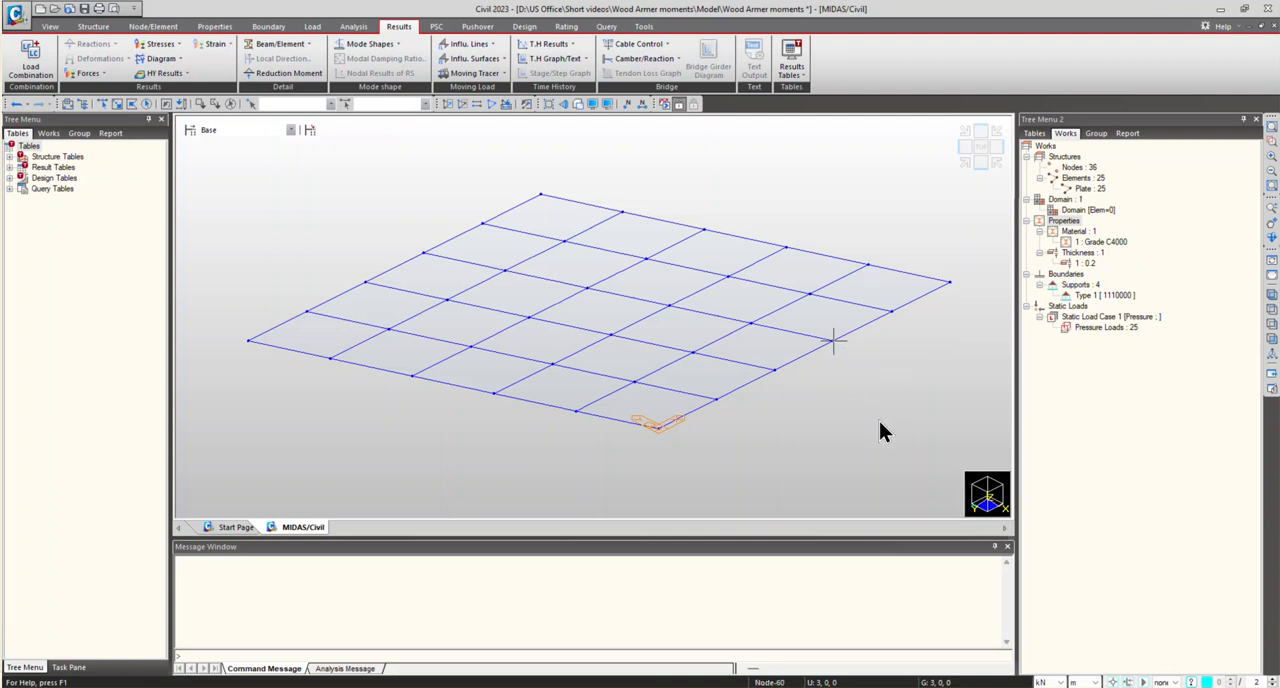
{"action": "mouse_move", "coordinate": [888, 448]}
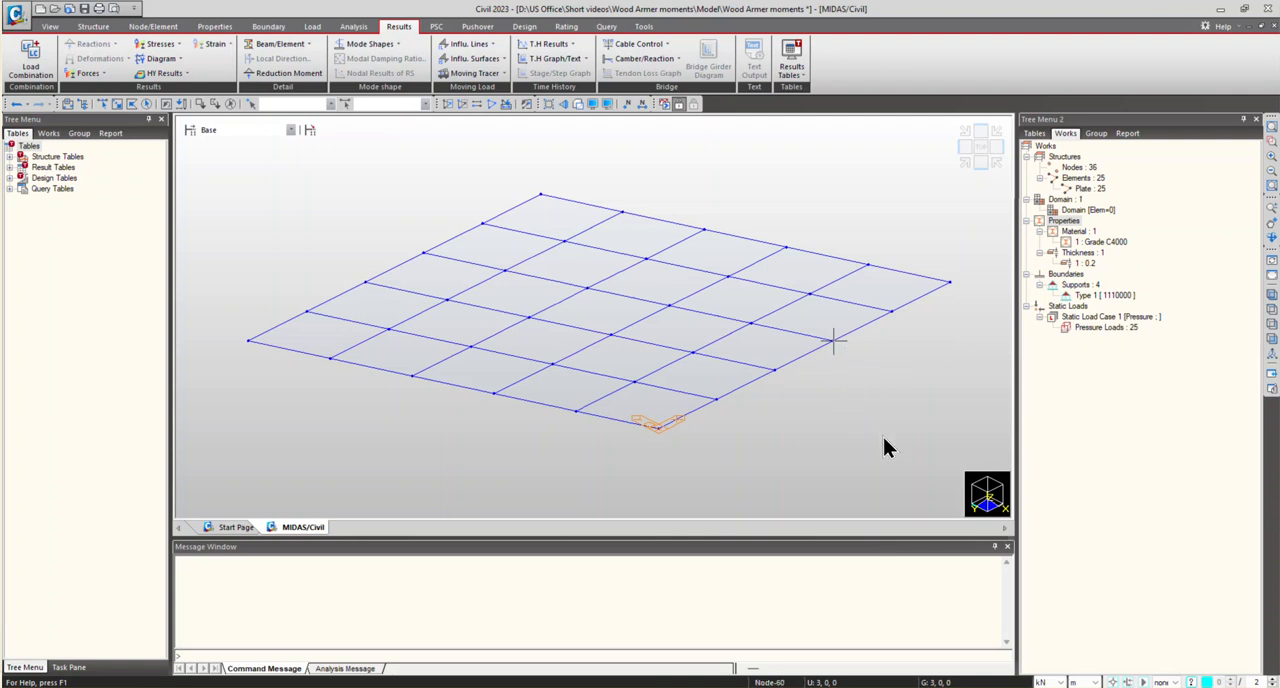
{"action": "mouse_move", "coordinate": [850, 448]}
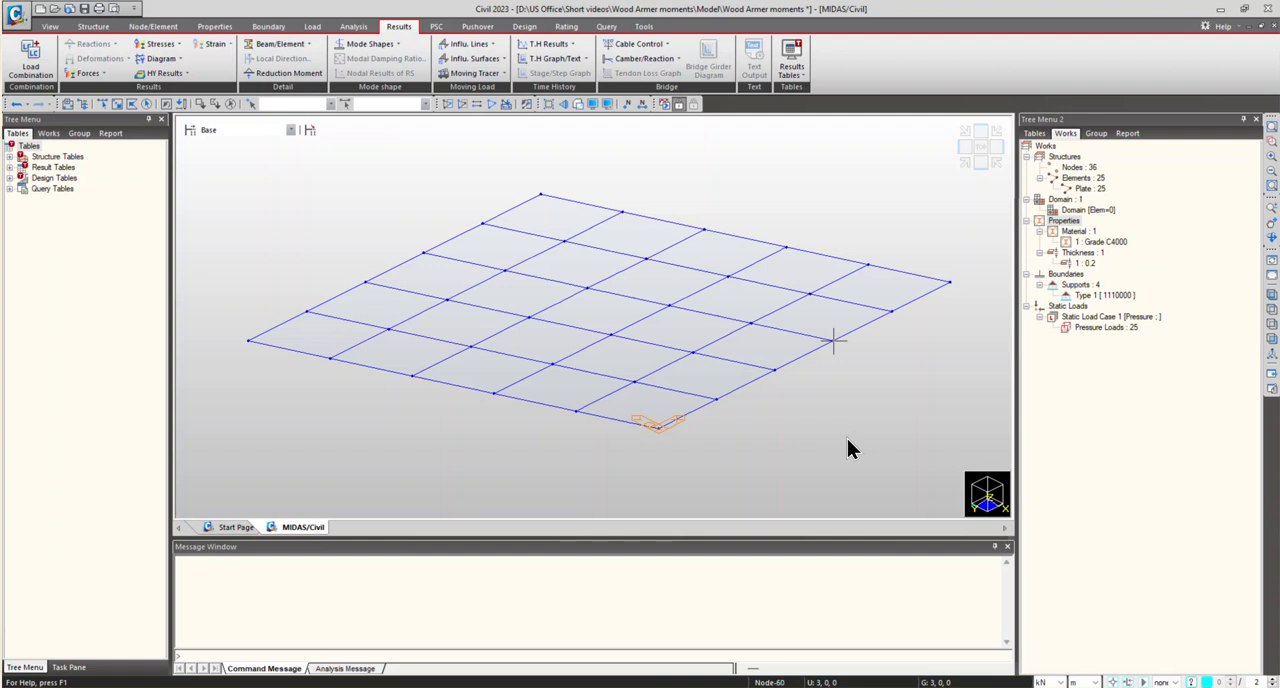
{"action": "mouse_move", "coordinate": [784, 436]}
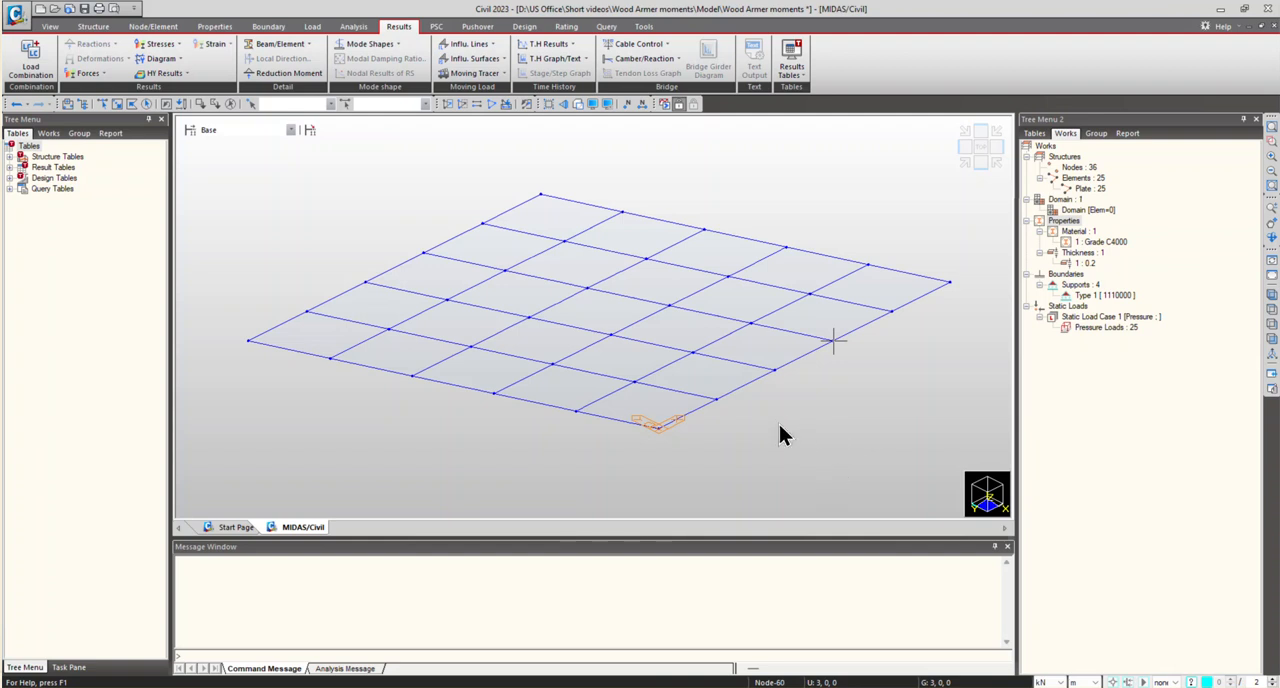
{"action": "mouse_move", "coordinate": [836, 342]}
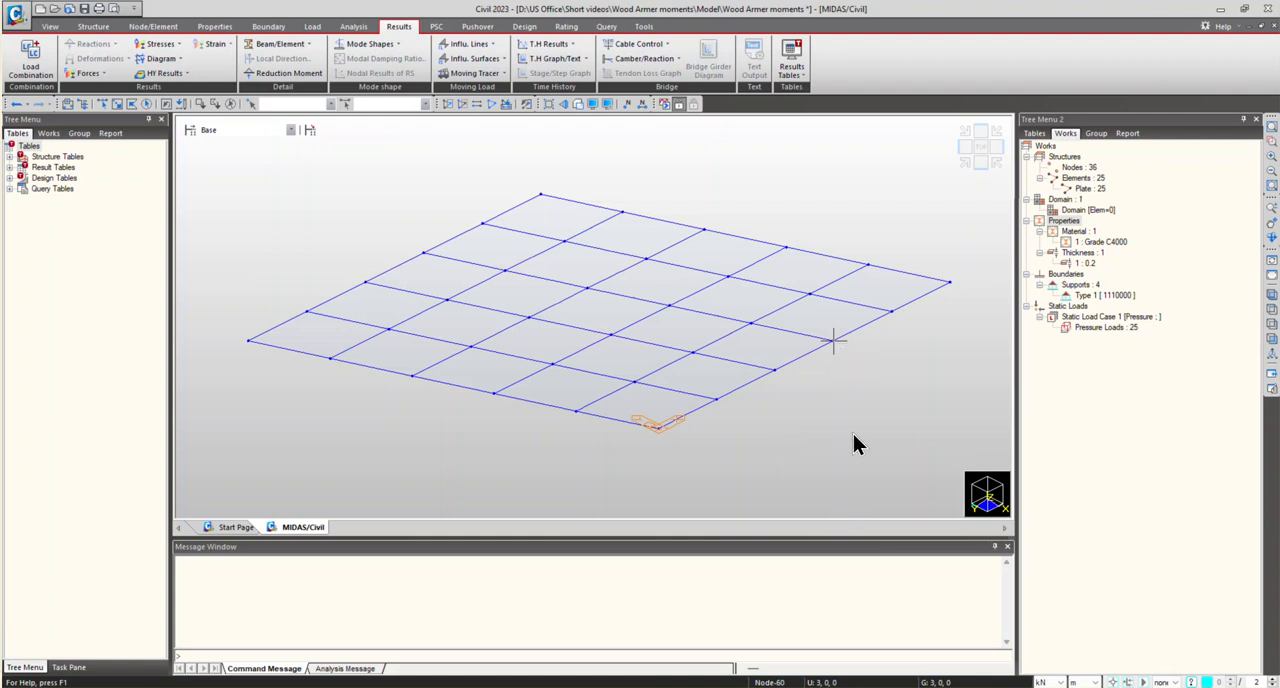
{"action": "mouse_move", "coordinate": [836, 342]}
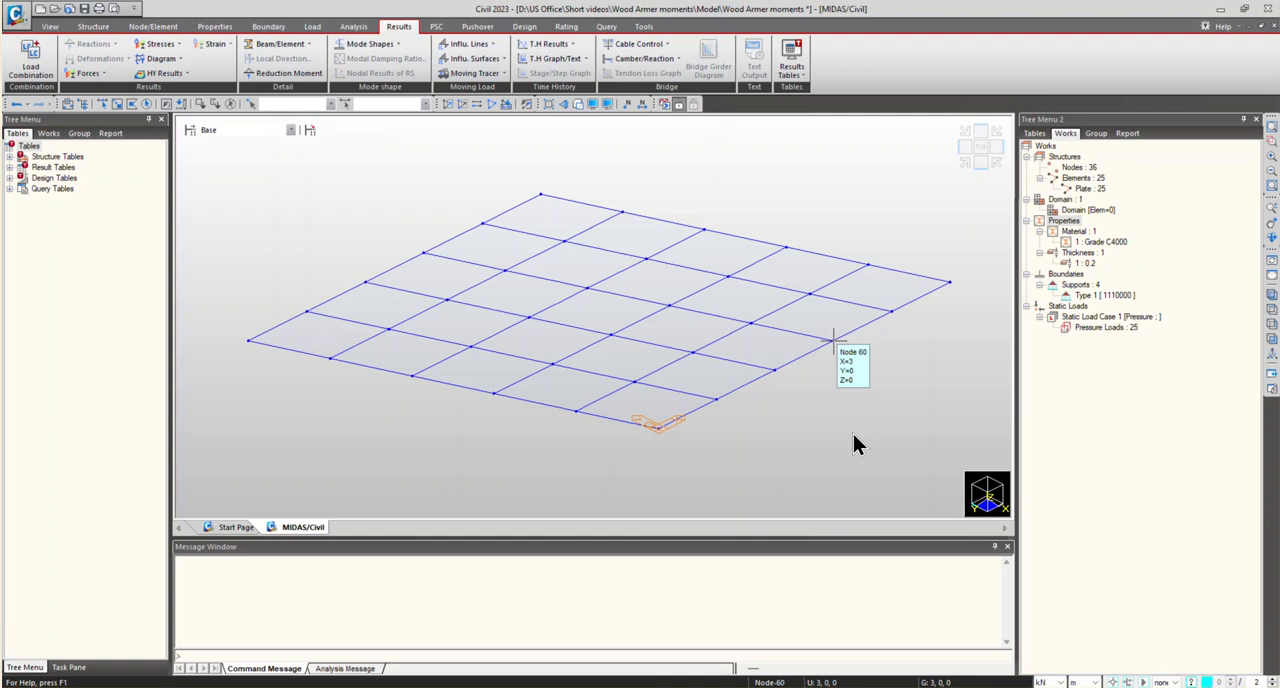
{"action": "mouse_move", "coordinate": [790, 496]}
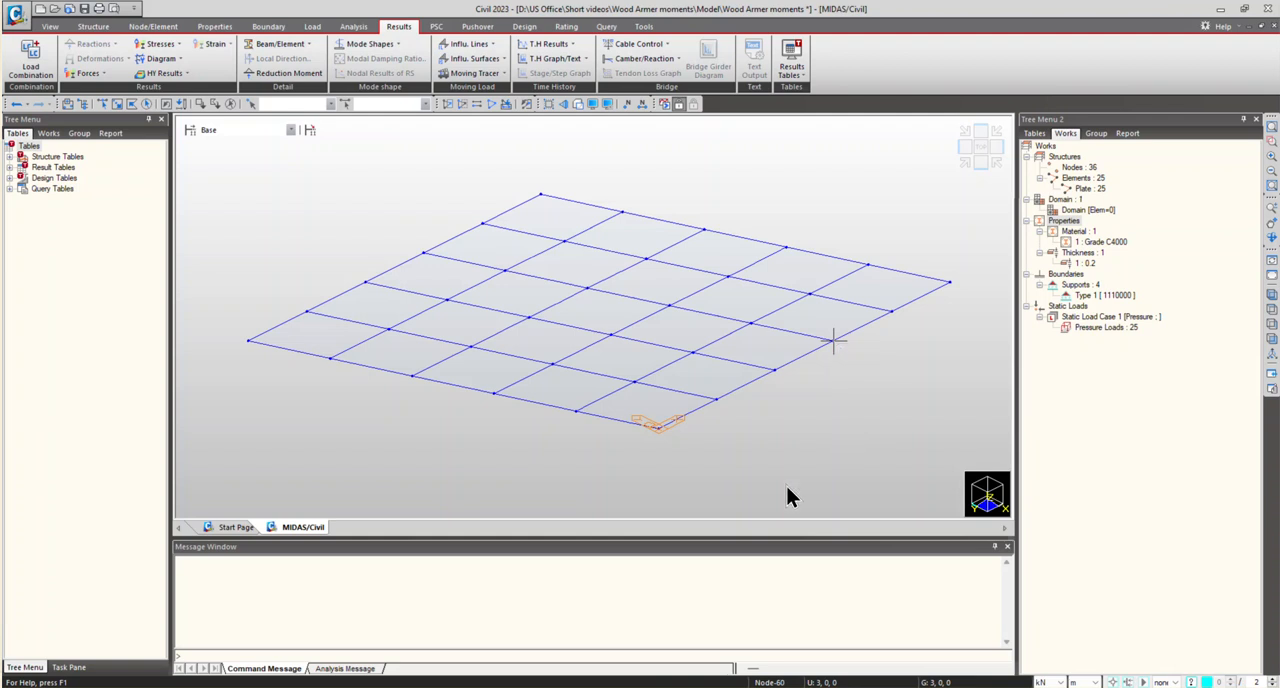
{"action": "mouse_move", "coordinate": [830, 520]}
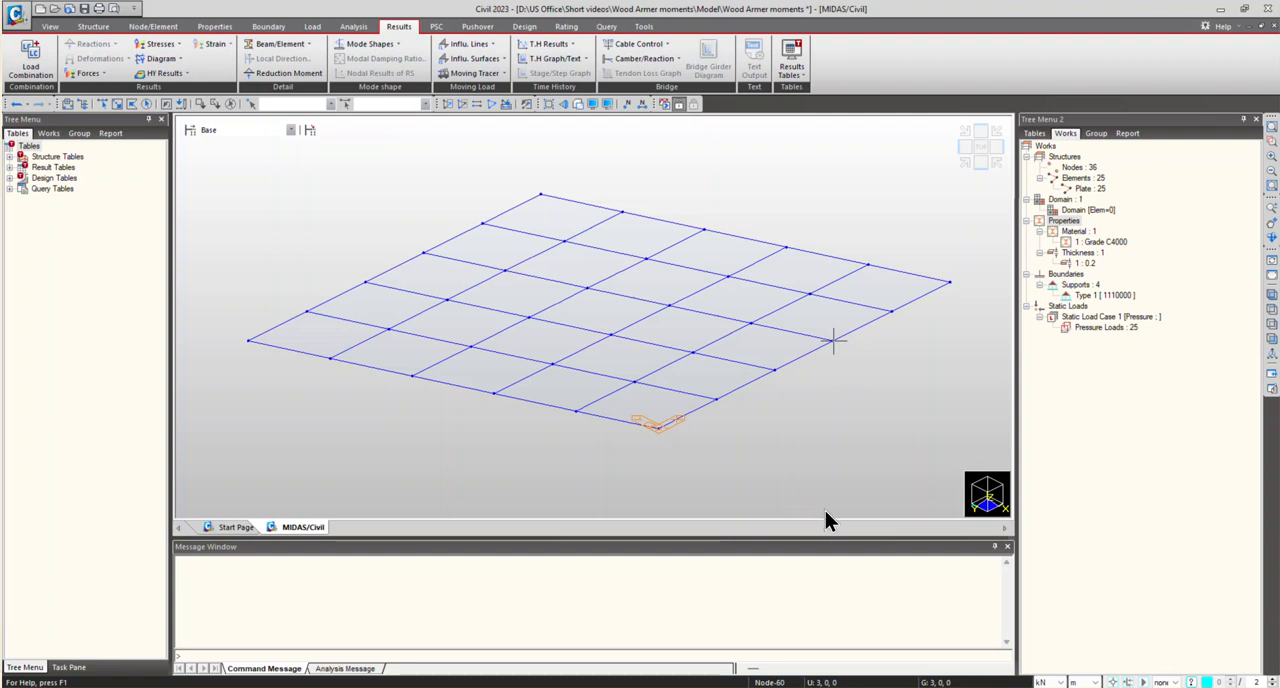
{"action": "mouse_move", "coordinate": [844, 402]}
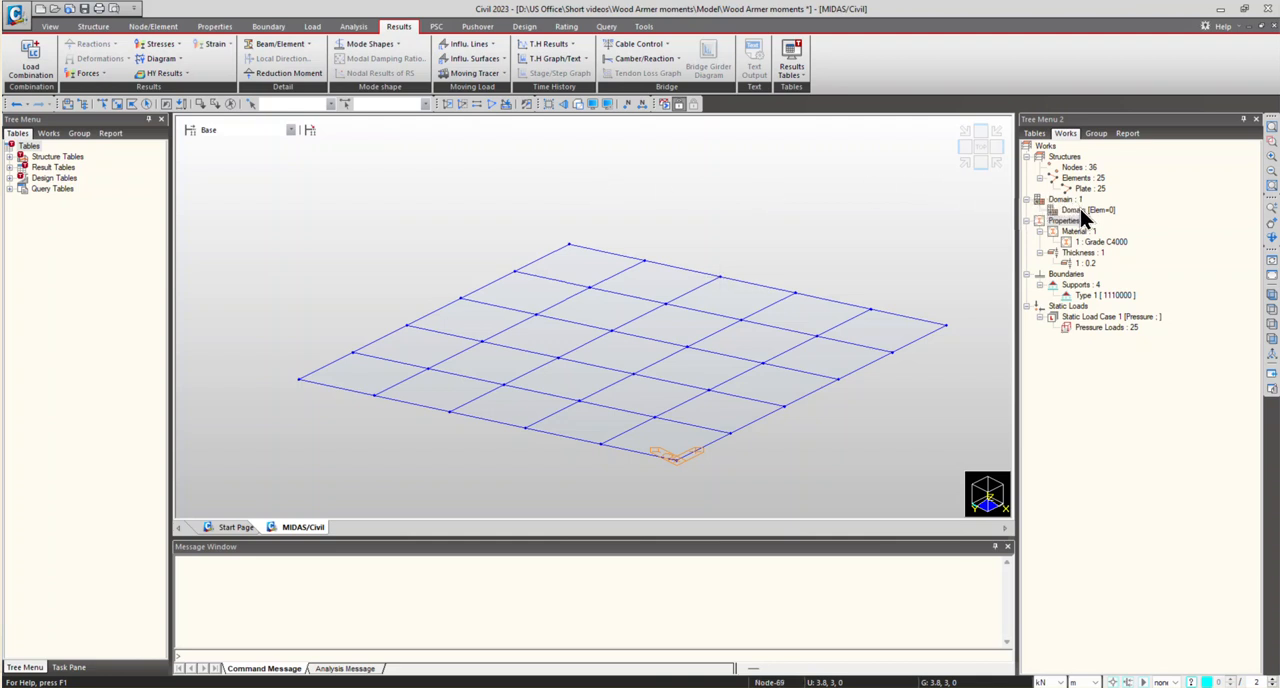
{"action": "mouse_move", "coordinate": [1084, 212]}
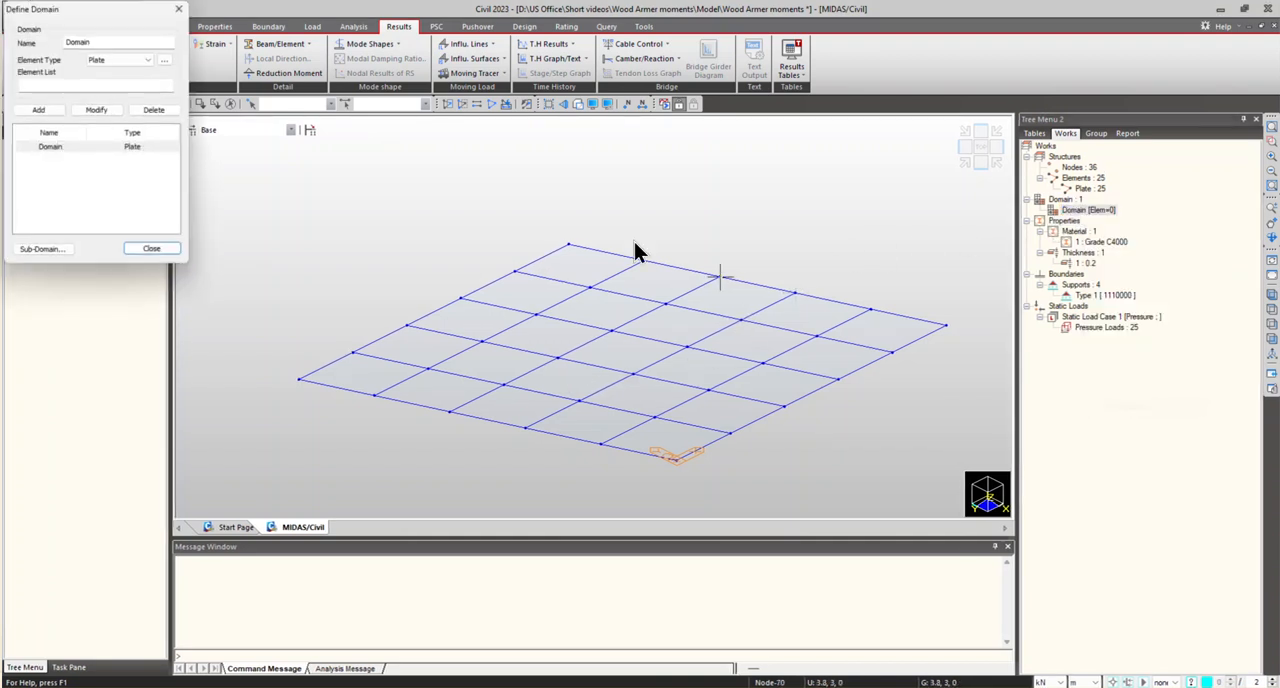
Add all plate elements 1to25 to the domain named Domain.
{"action": "left_click", "coordinate": [50, 146]}
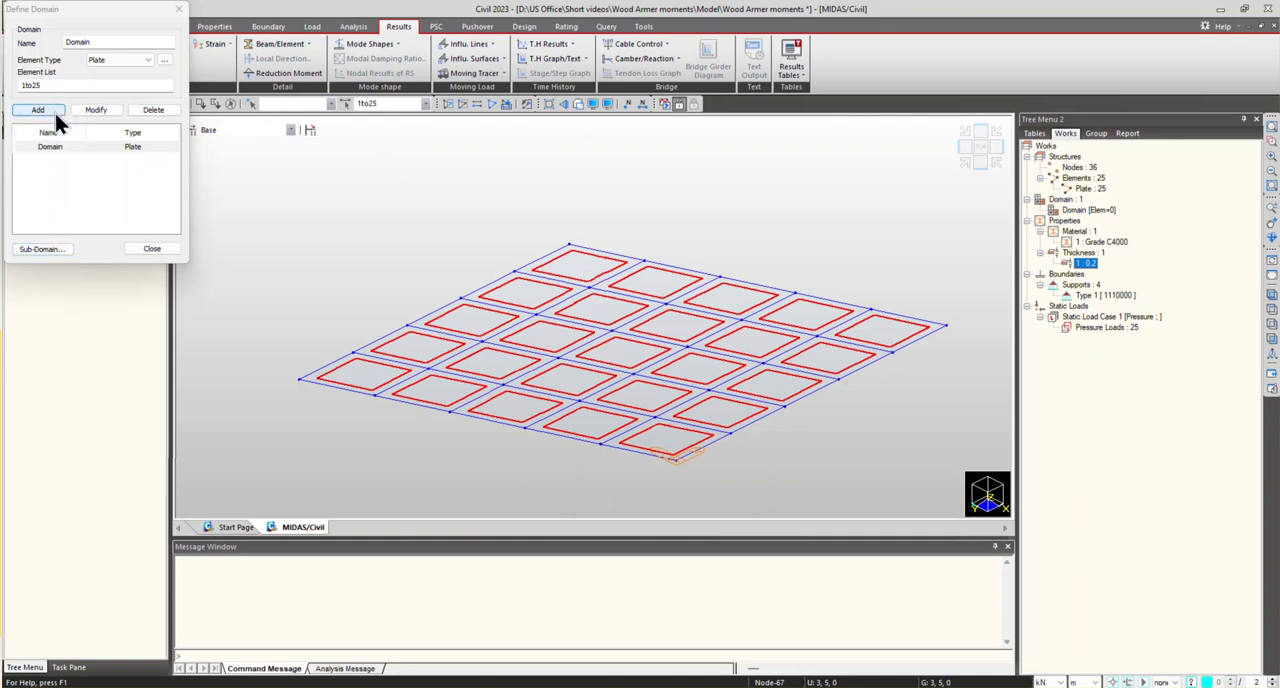
{"action": "left_click", "coordinate": [38, 110]}
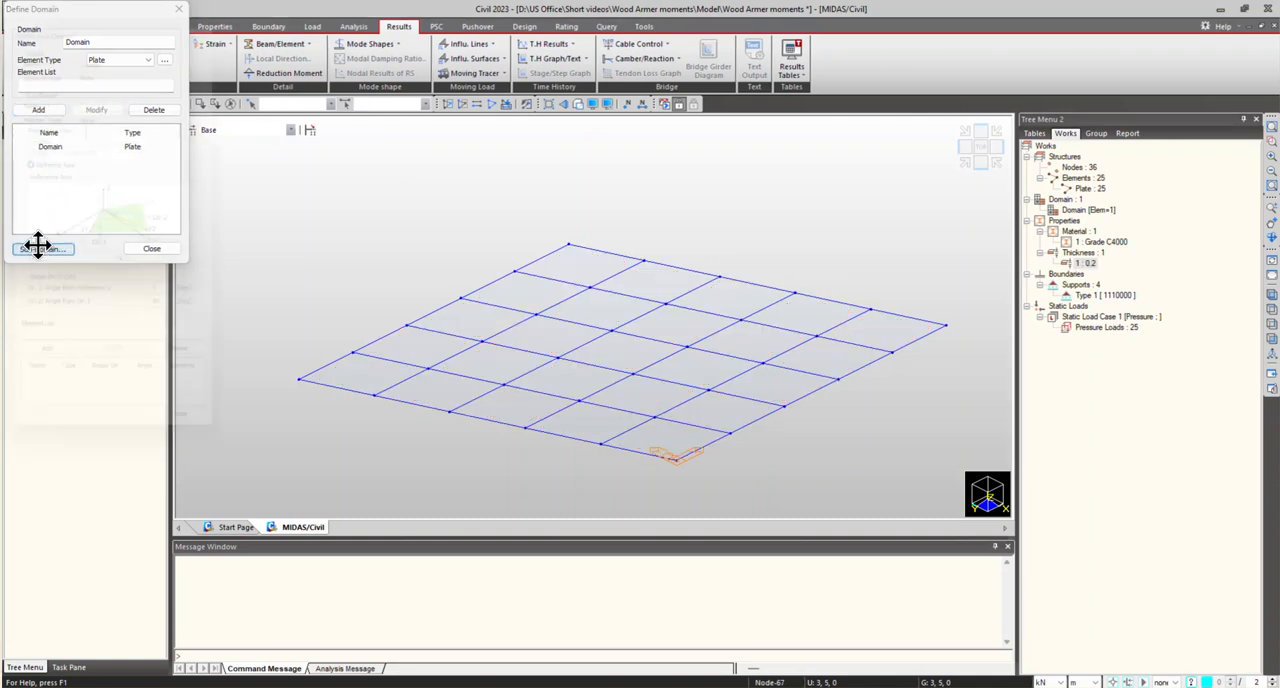
Define shell sub-domain 'Sub' over all 25 plates and close the sub-domain dialog.
{"action": "left_click", "coordinate": [40, 248]}
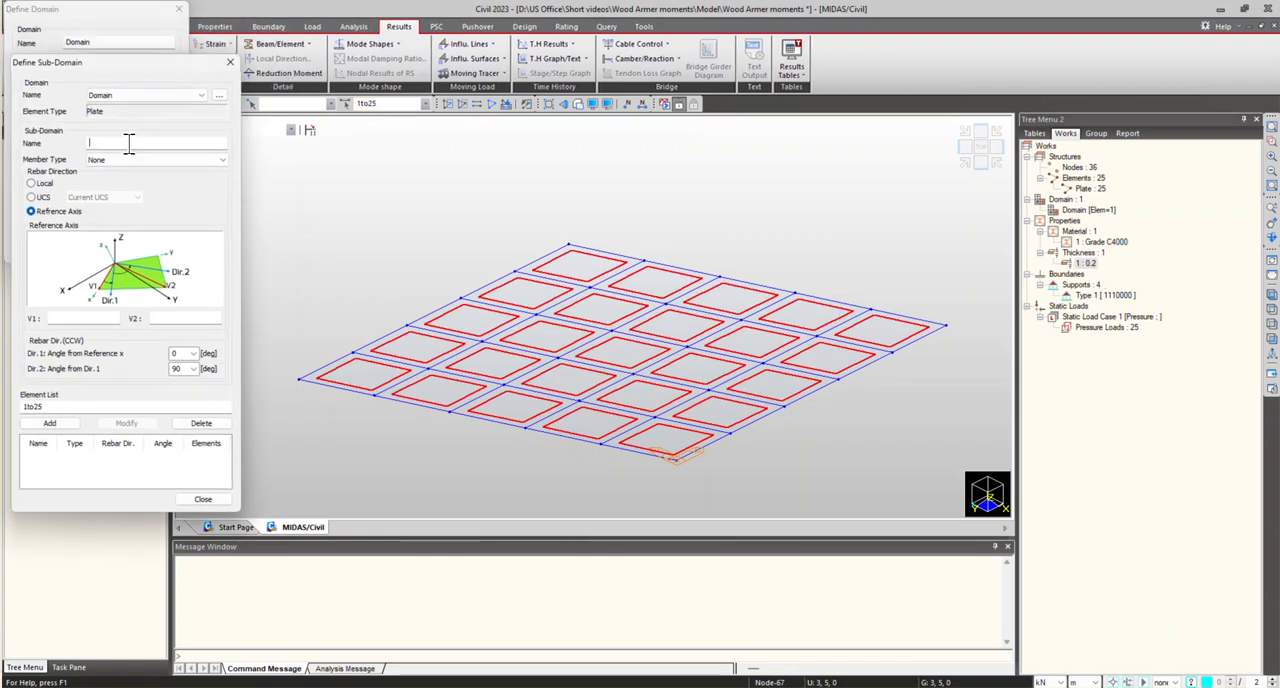
{"action": "type", "text": "Sub"}
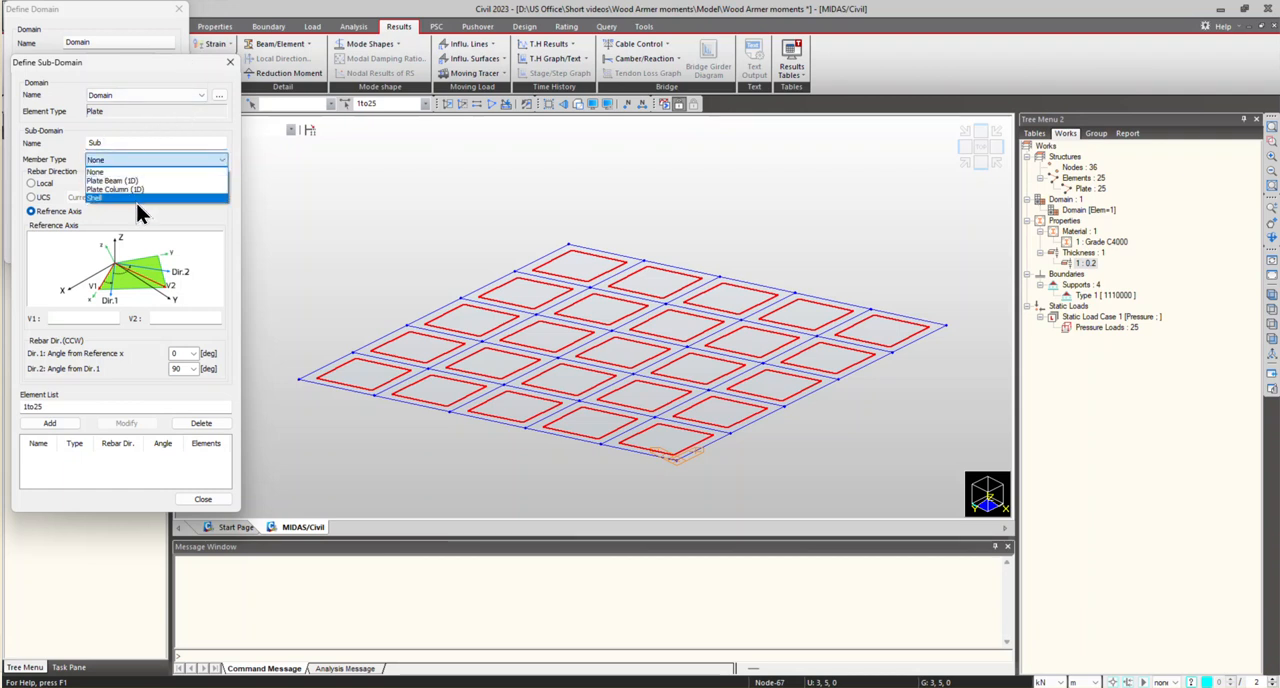
{"action": "left_click", "coordinate": [96, 196]}
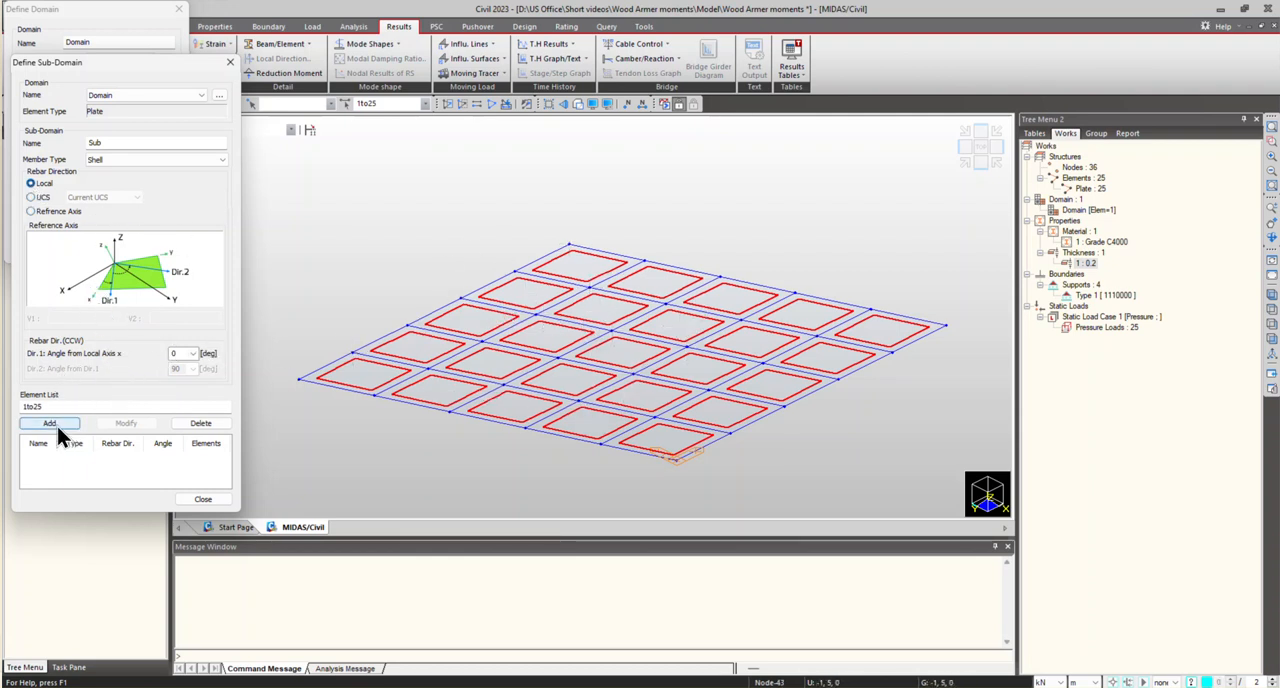
{"action": "left_click", "coordinate": [48, 424]}
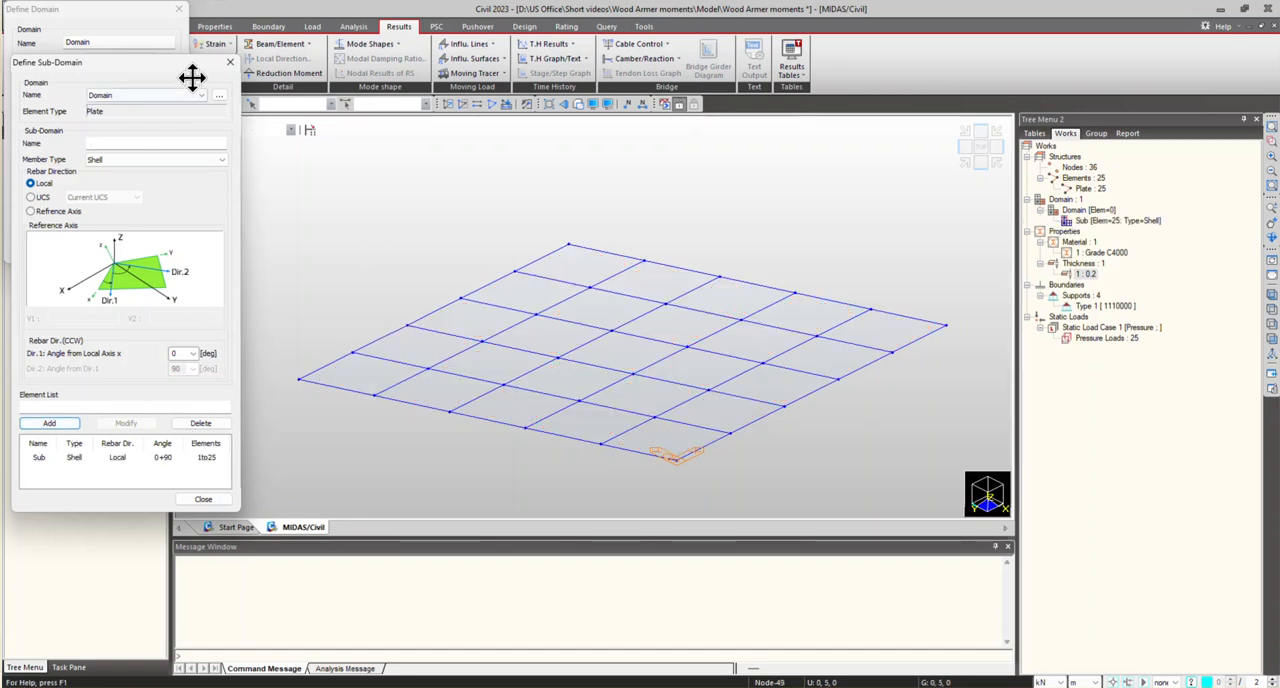
{"action": "left_click", "coordinate": [230, 62]}
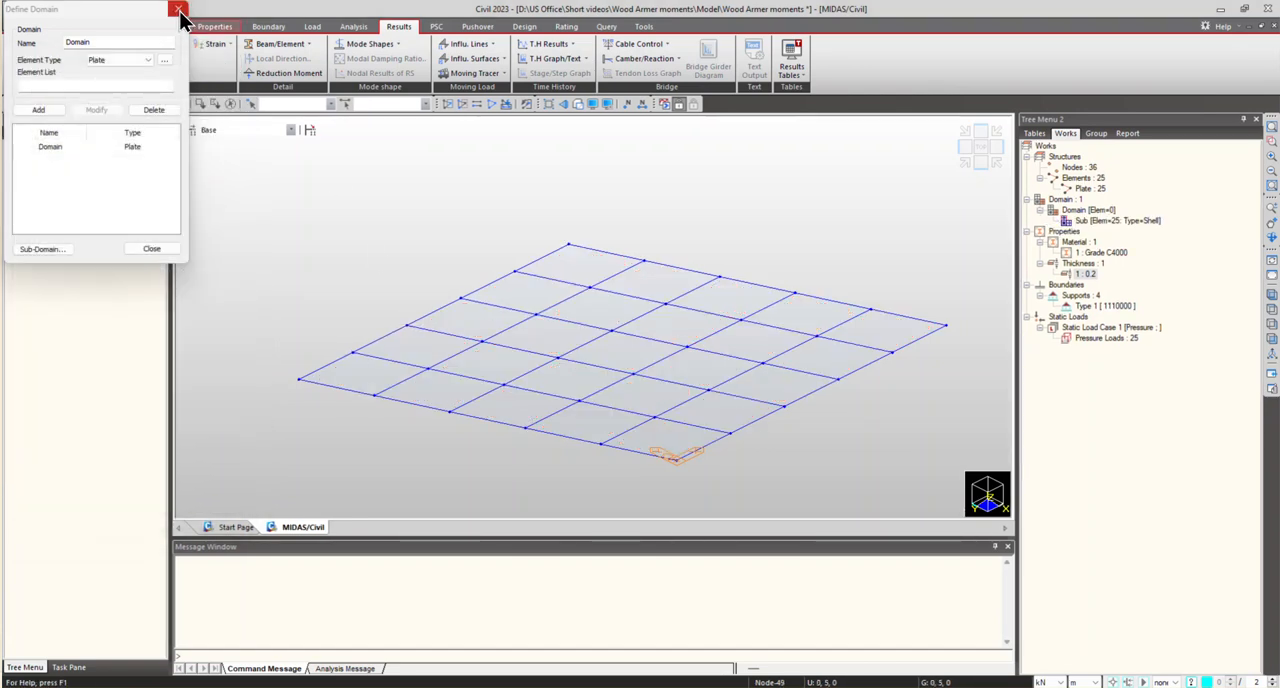
Close Define Domain and enable Sub-Domain labels in the Display options.
{"action": "left_click", "coordinate": [180, 8]}
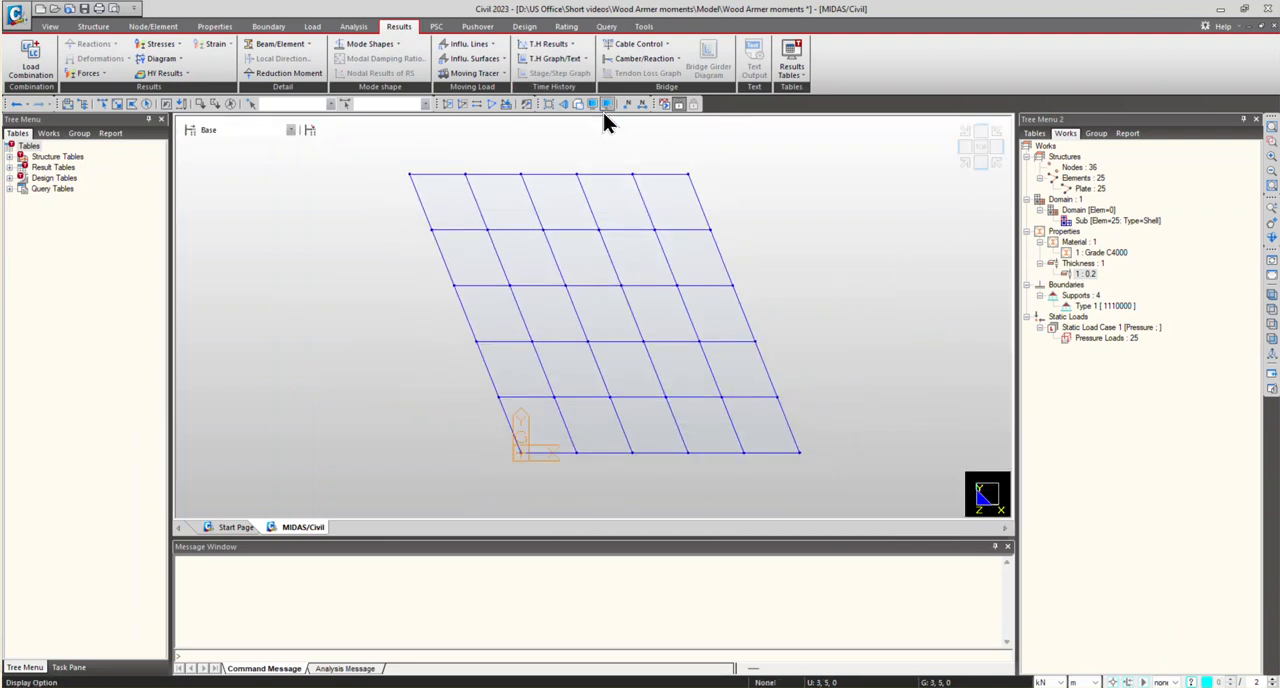
{"action": "left_click", "coordinate": [592, 104]}
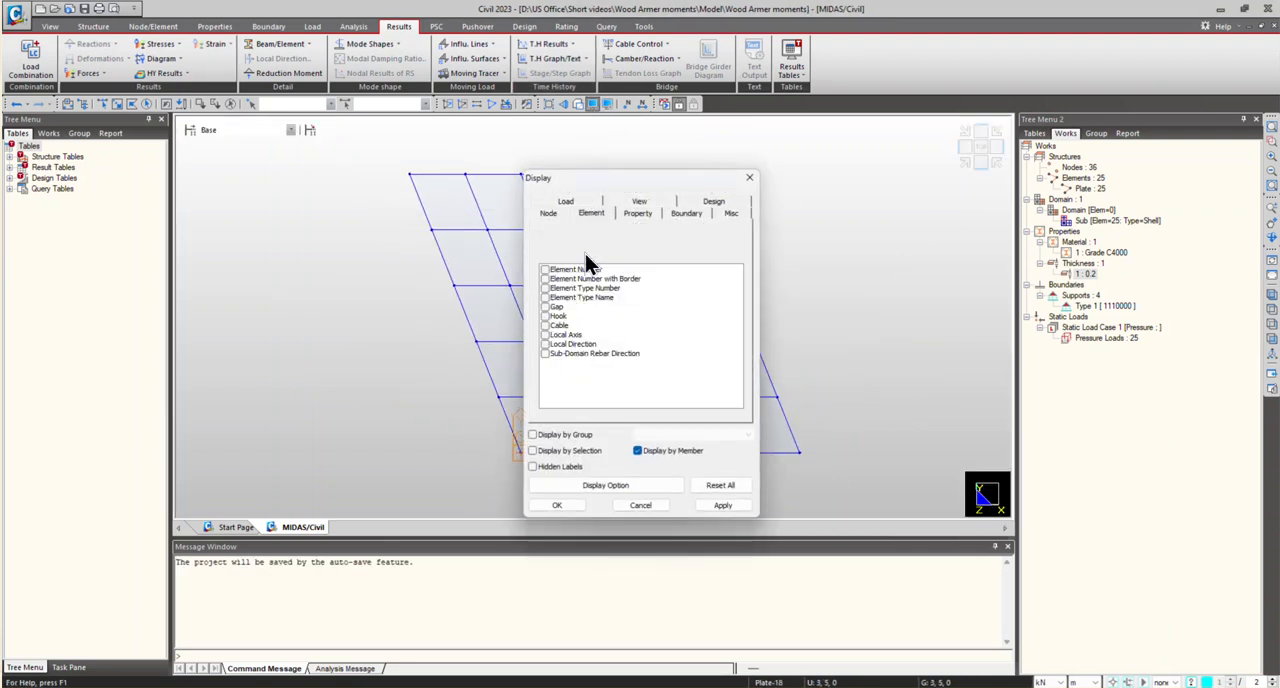
{"action": "left_click", "coordinate": [594, 352]}
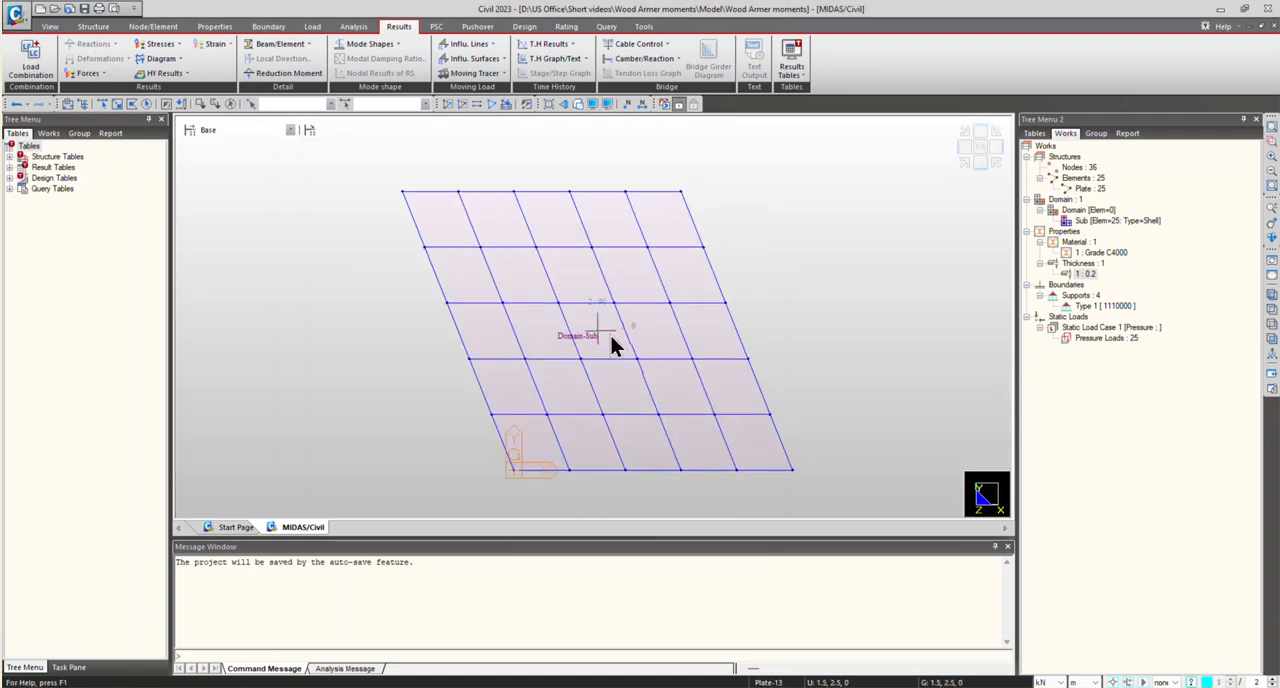
{"action": "mouse_move", "coordinate": [676, 336]}
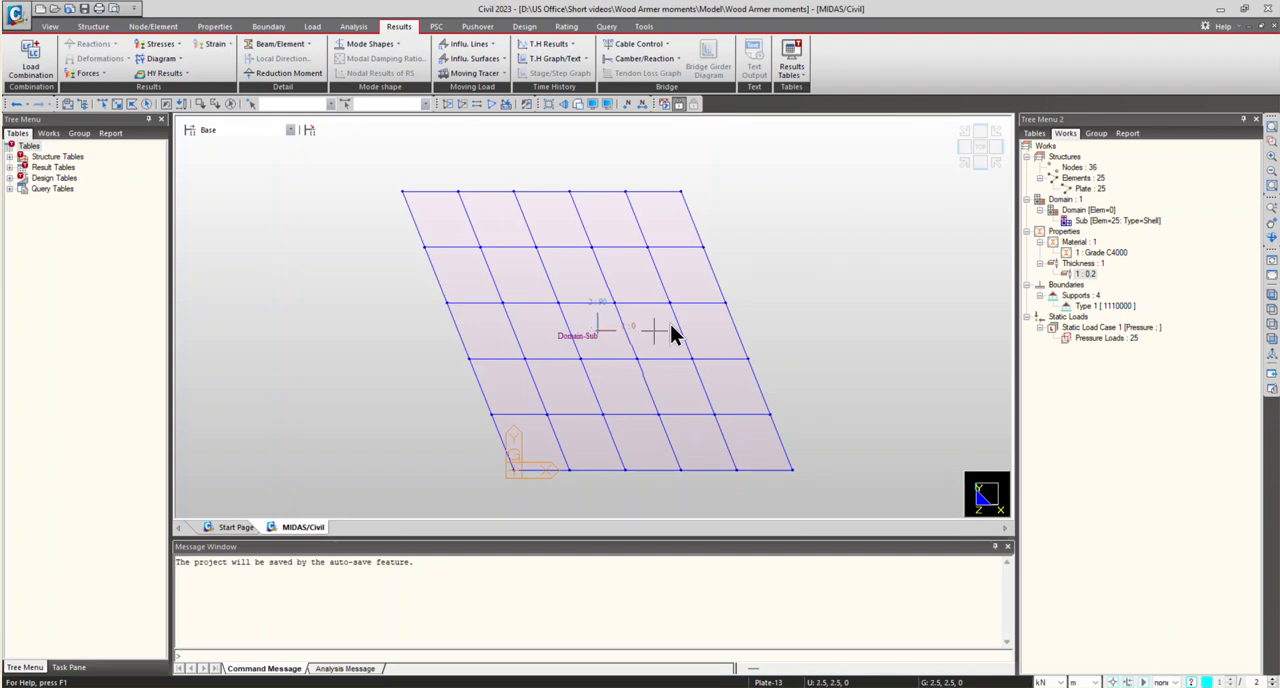
{"action": "mouse_move", "coordinate": [584, 358]}
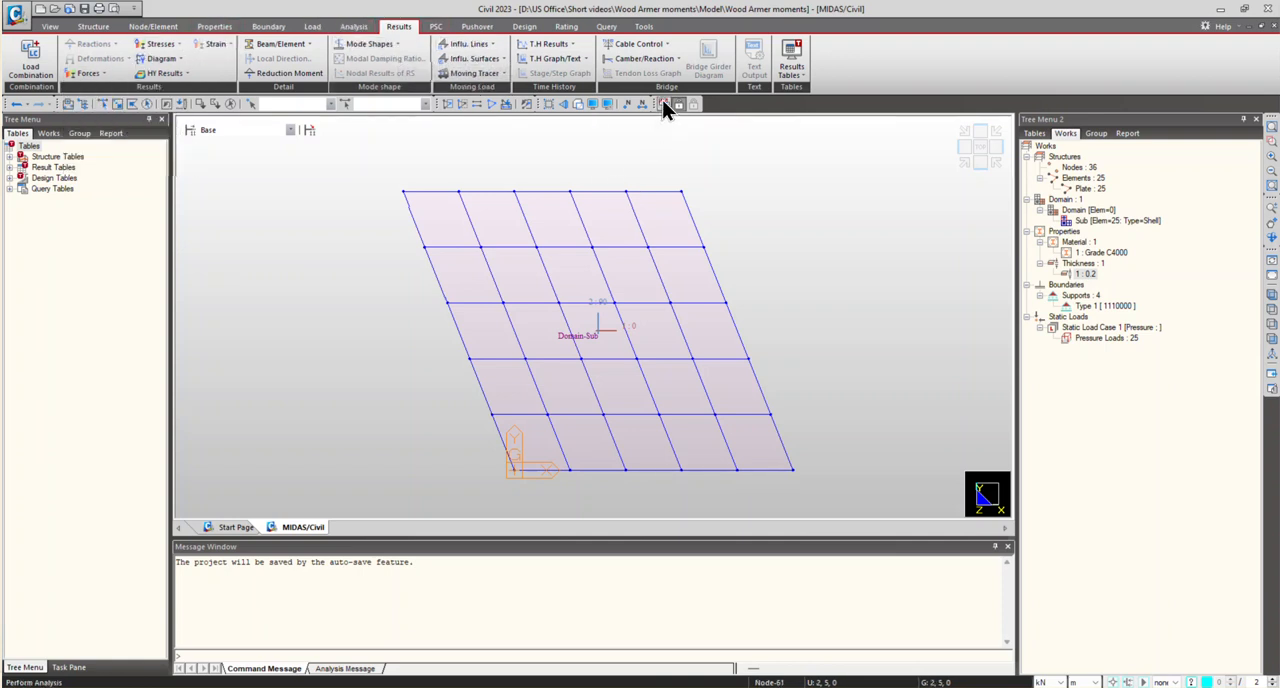
Run the analysis and plot Plate Forces/Moments contours for the pressure case.
{"action": "left_click", "coordinate": [664, 104]}
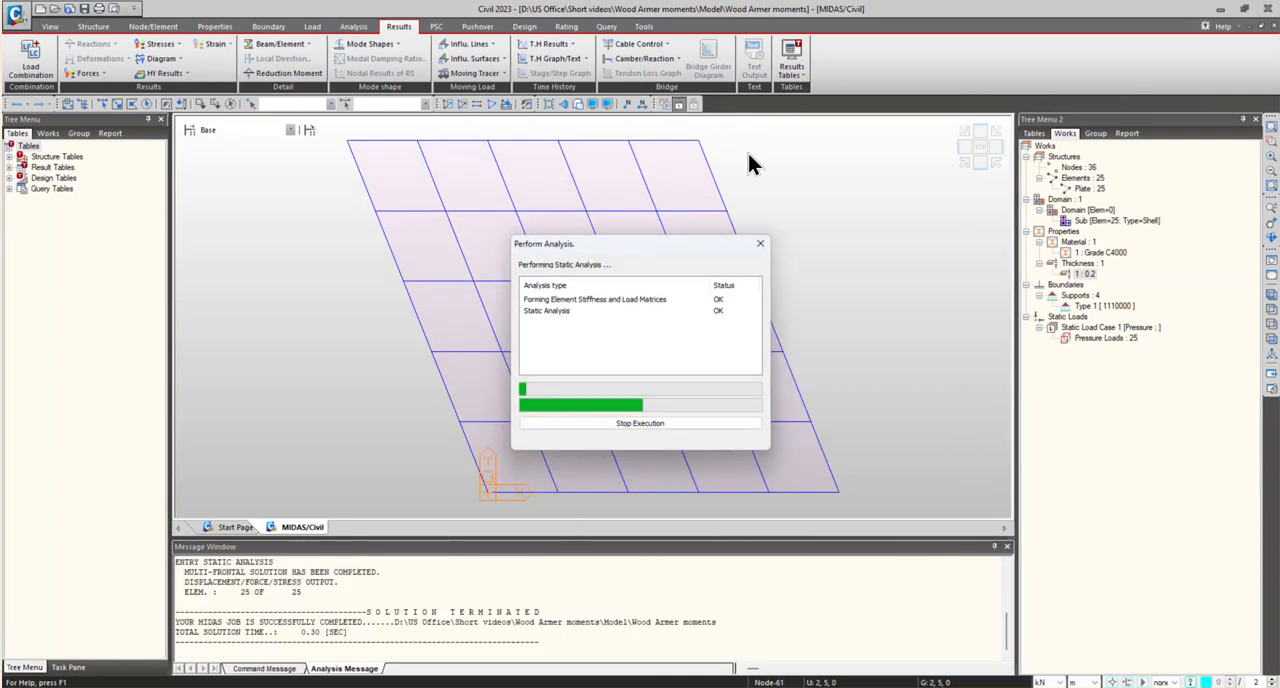
{"action": "left_click", "coordinate": [88, 72]}
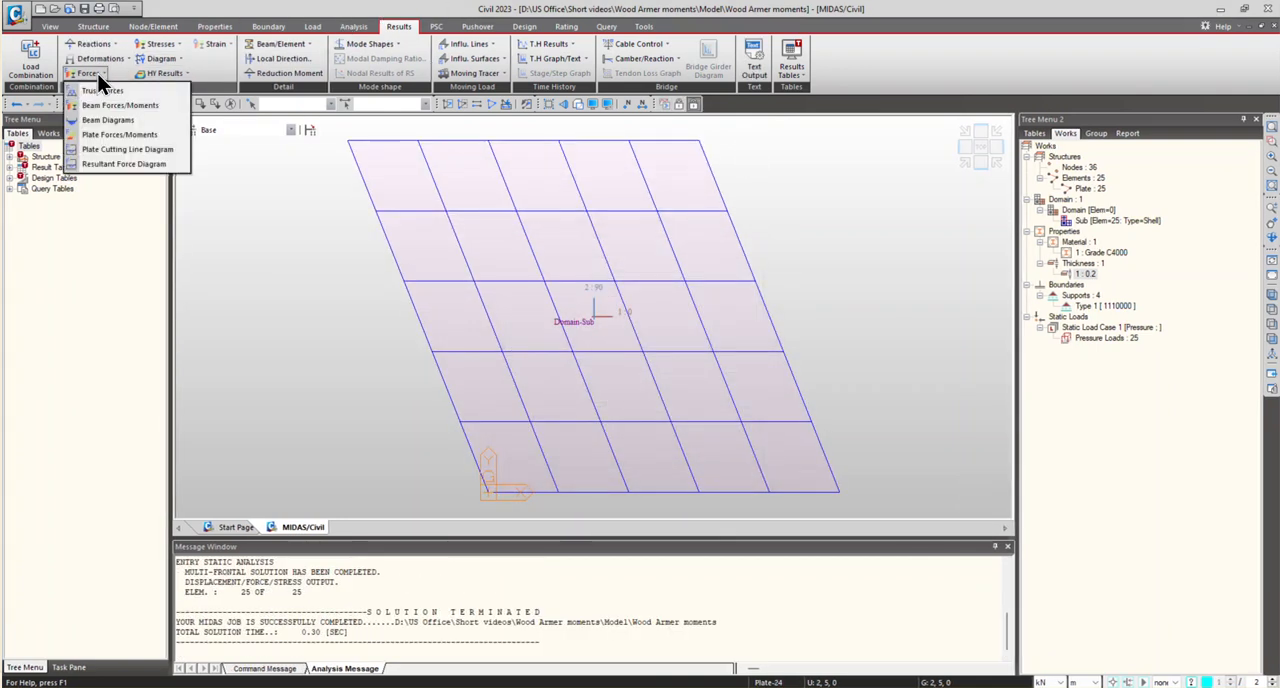
{"action": "left_click", "coordinate": [120, 134]}
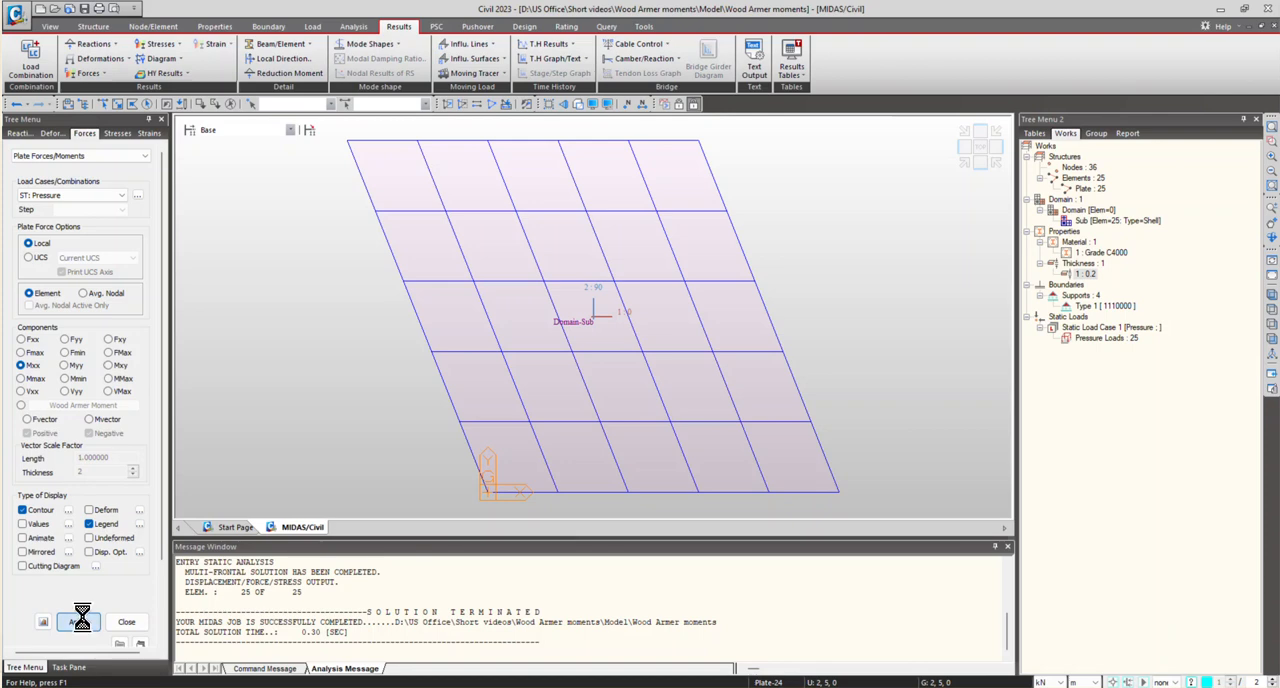
{"action": "left_click", "coordinate": [78, 620]}
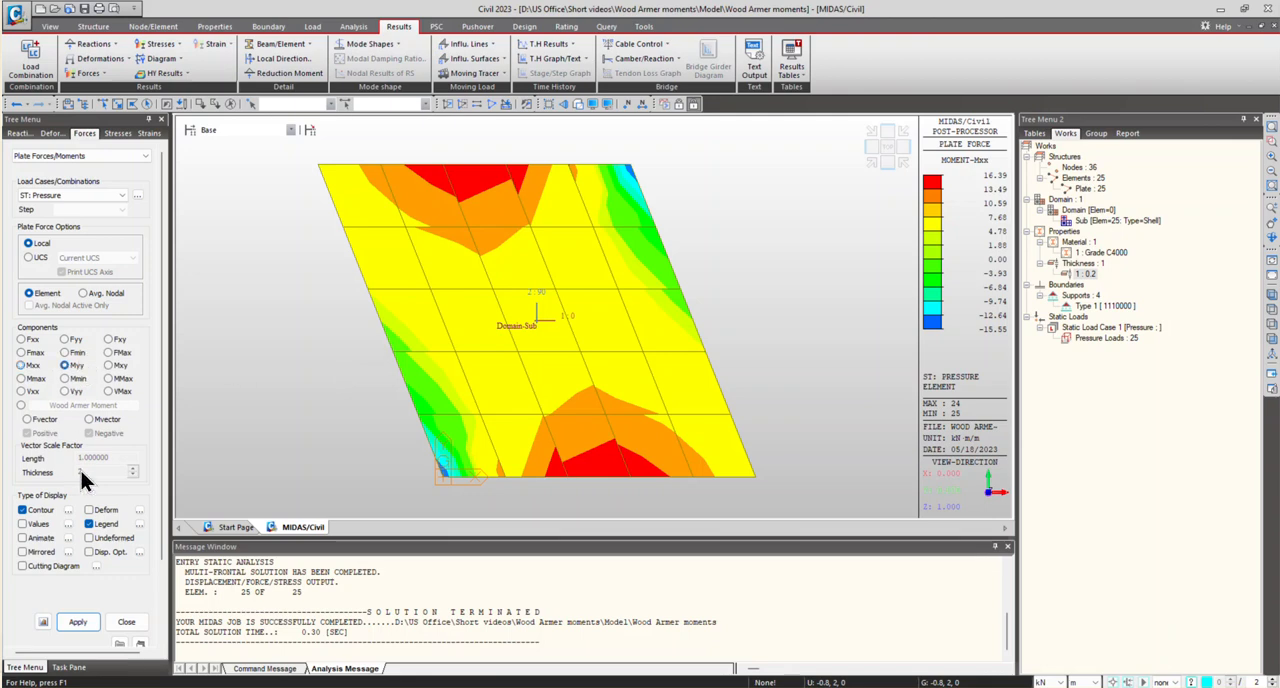
Switch the contour to Myy, then bring up Wood Armer Moment options for Top, Dir. 1.
{"action": "left_click", "coordinate": [78, 620]}
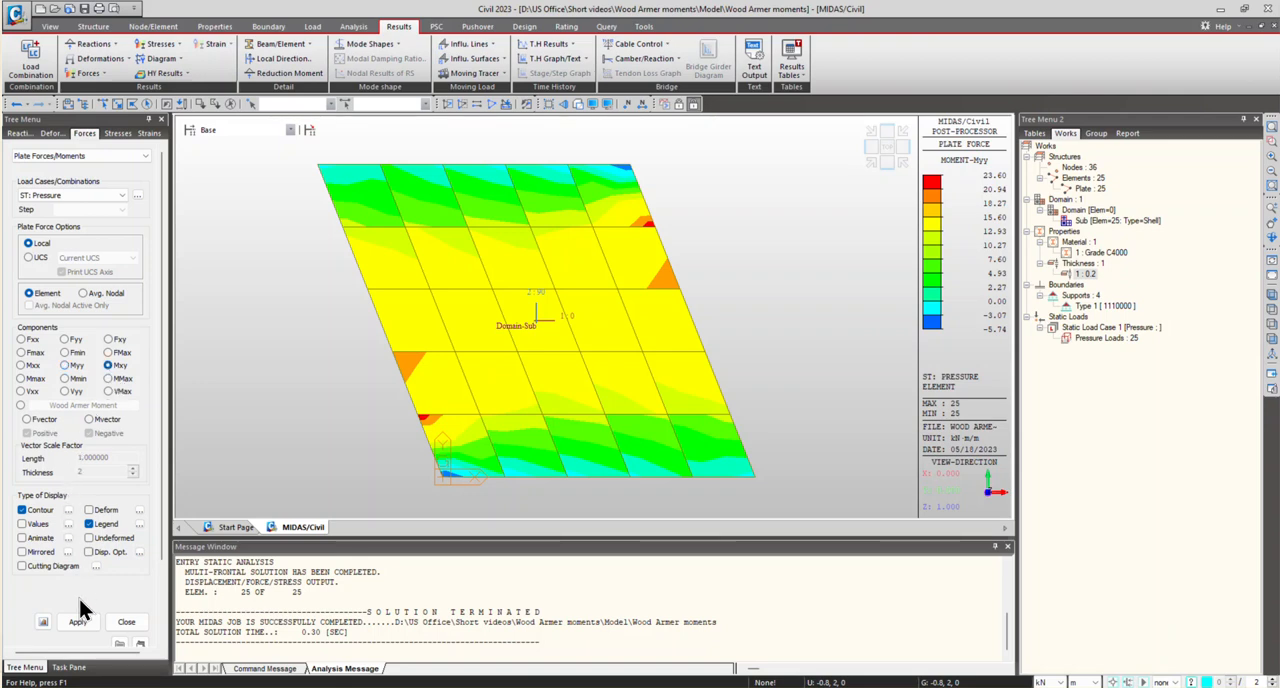
{"action": "left_click", "coordinate": [76, 620]}
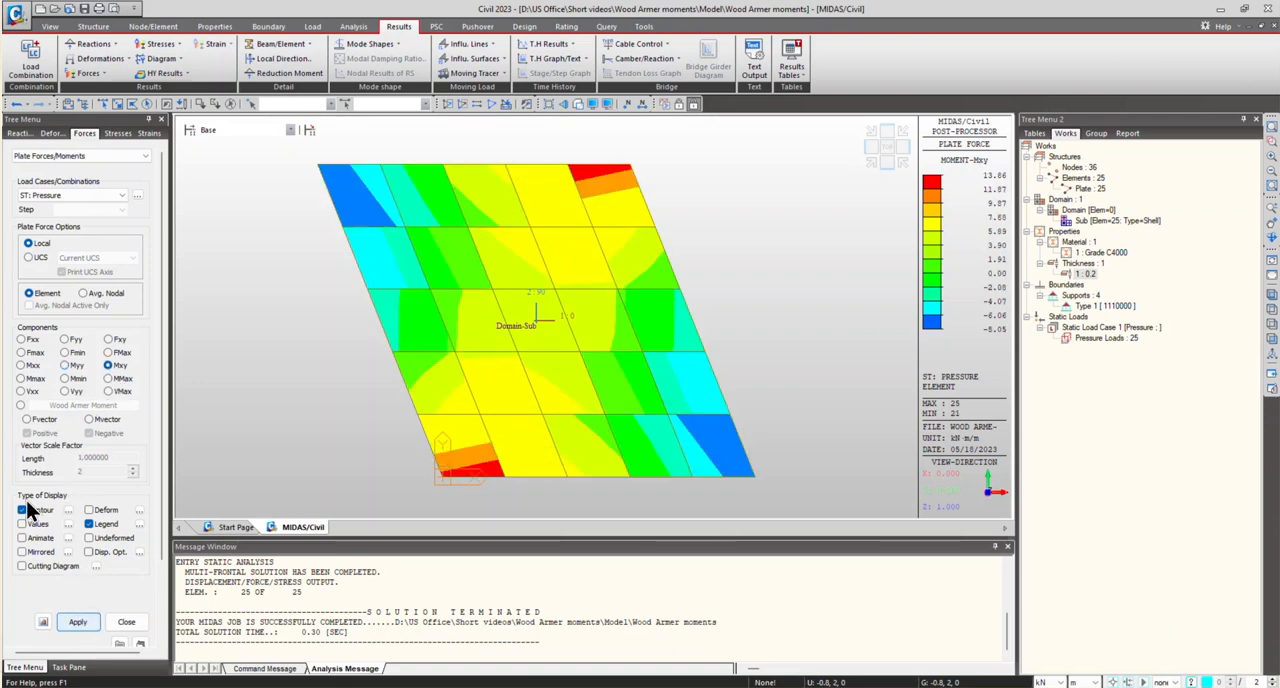
{"action": "left_click", "coordinate": [20, 406]}
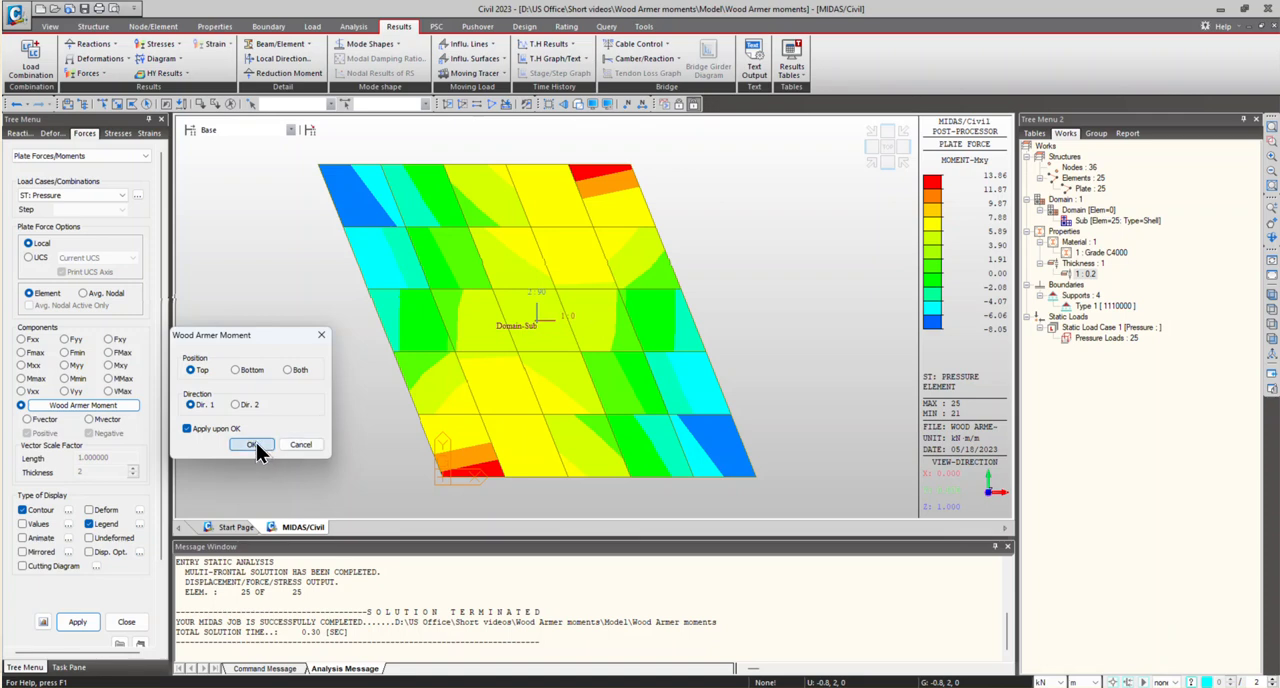
Confirm the Wood Armer settings to plot top-face direction-1 moment contours.
{"action": "left_click", "coordinate": [252, 444]}
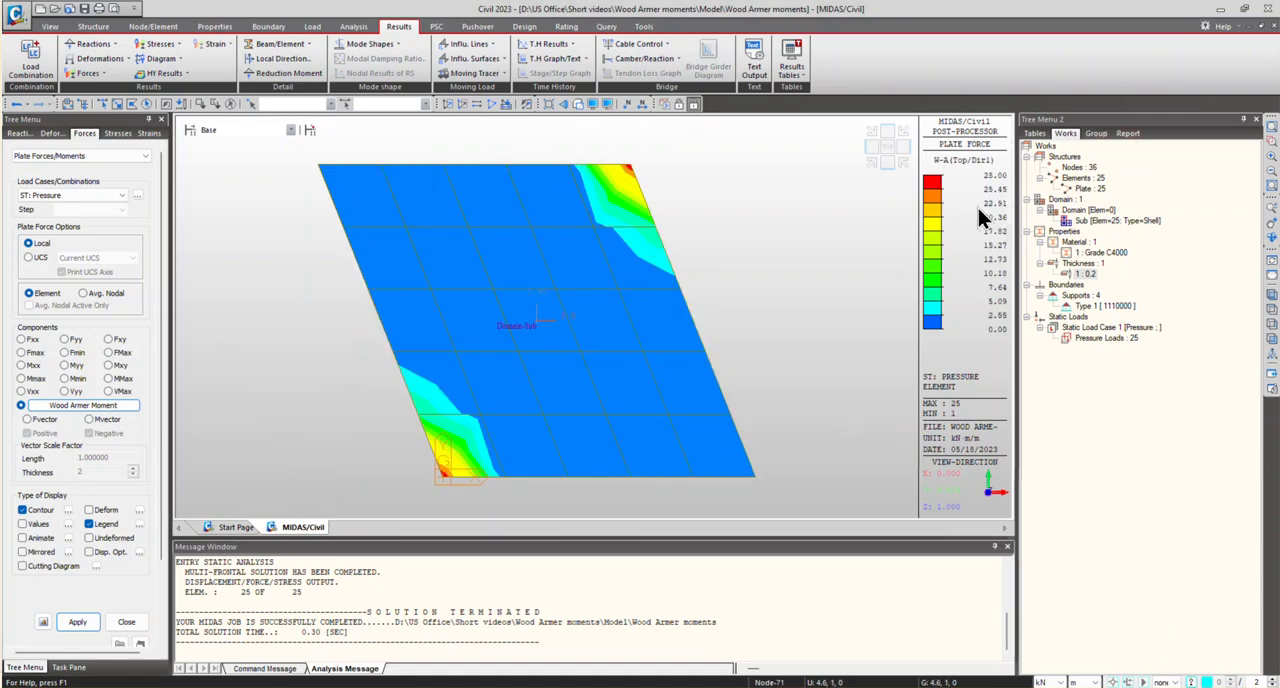
{"action": "mouse_move", "coordinate": [984, 256]}
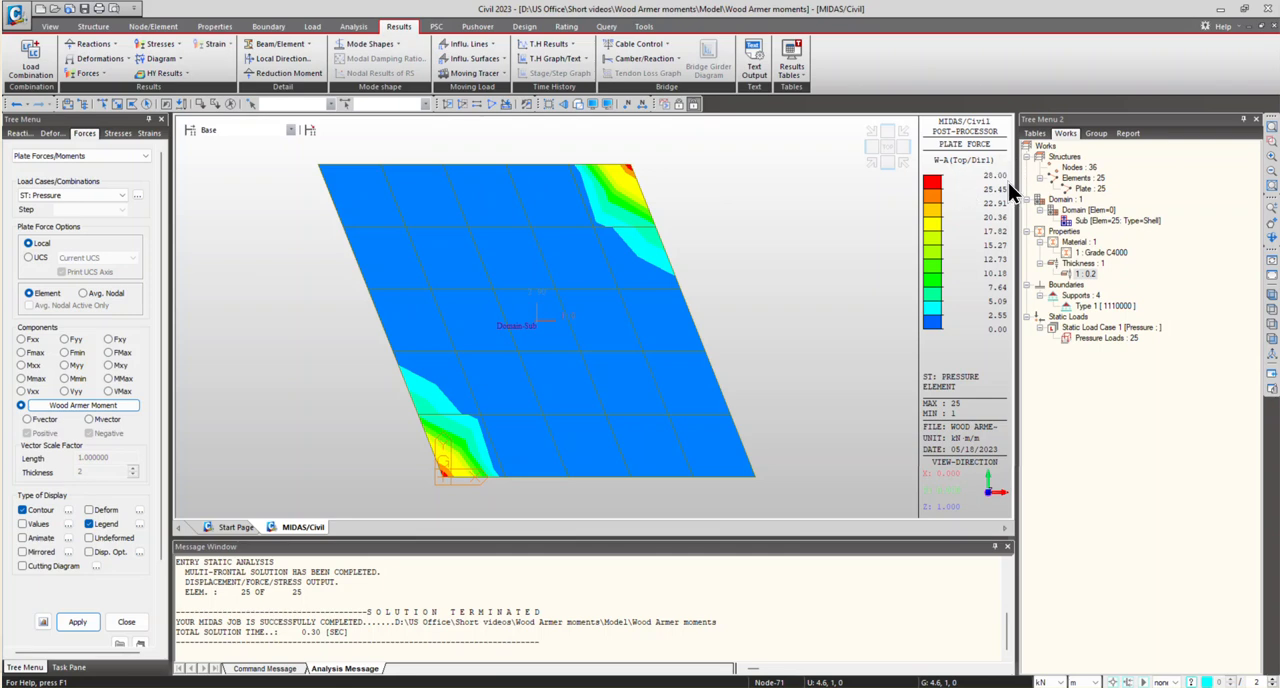
{"action": "mouse_move", "coordinate": [1004, 184]}
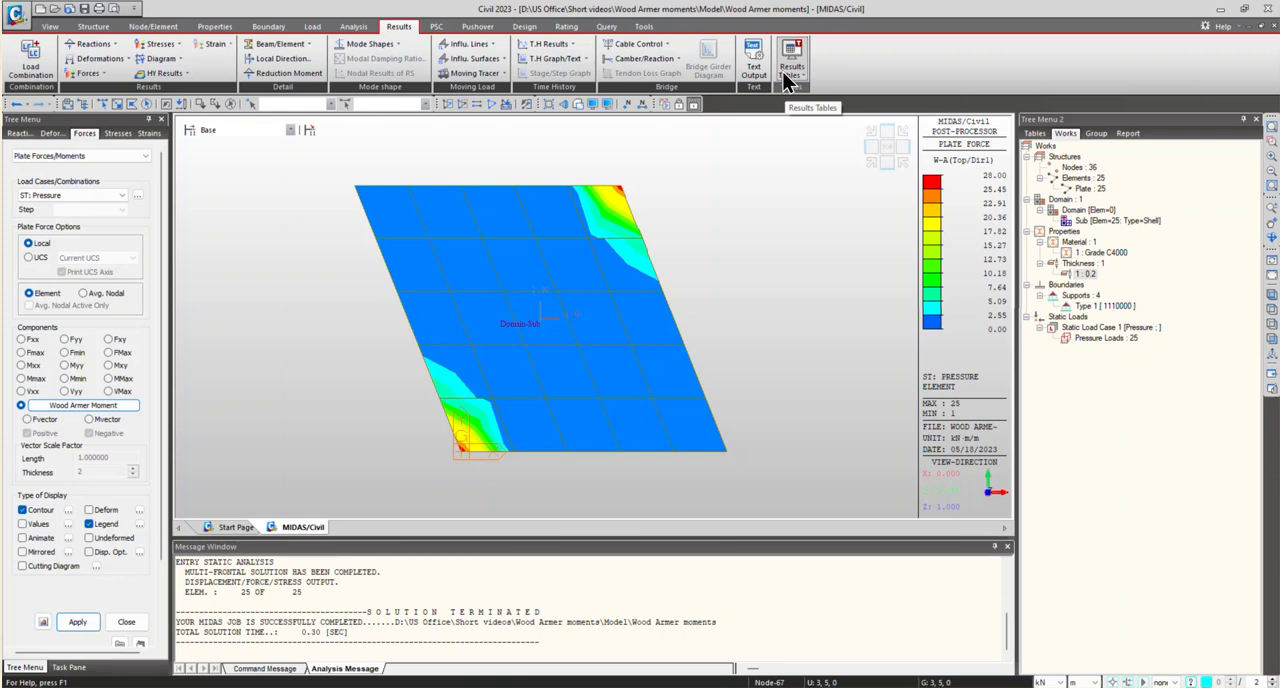
Open the Plate Force (Unit Length) results table and tick Pressure(ST) in Records Activation.
{"action": "left_click", "coordinate": [792, 60]}
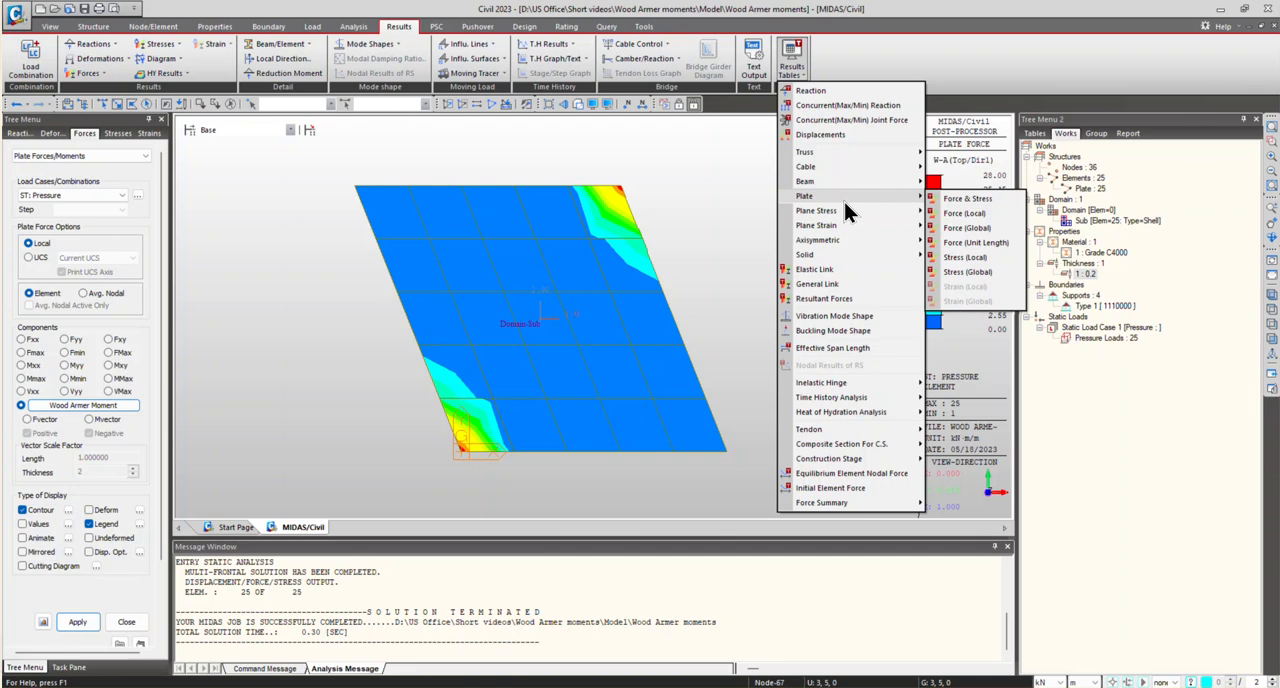
{"action": "mouse_move", "coordinate": [912, 208]}
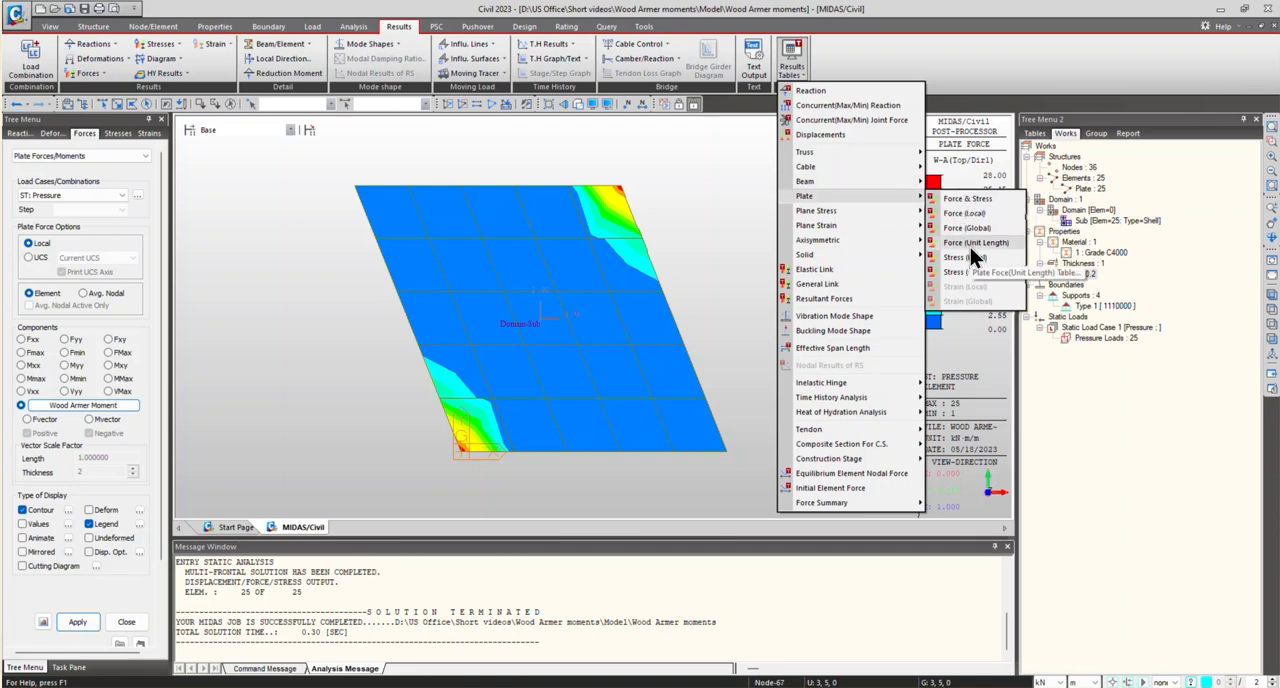
{"action": "left_click", "coordinate": [976, 242]}
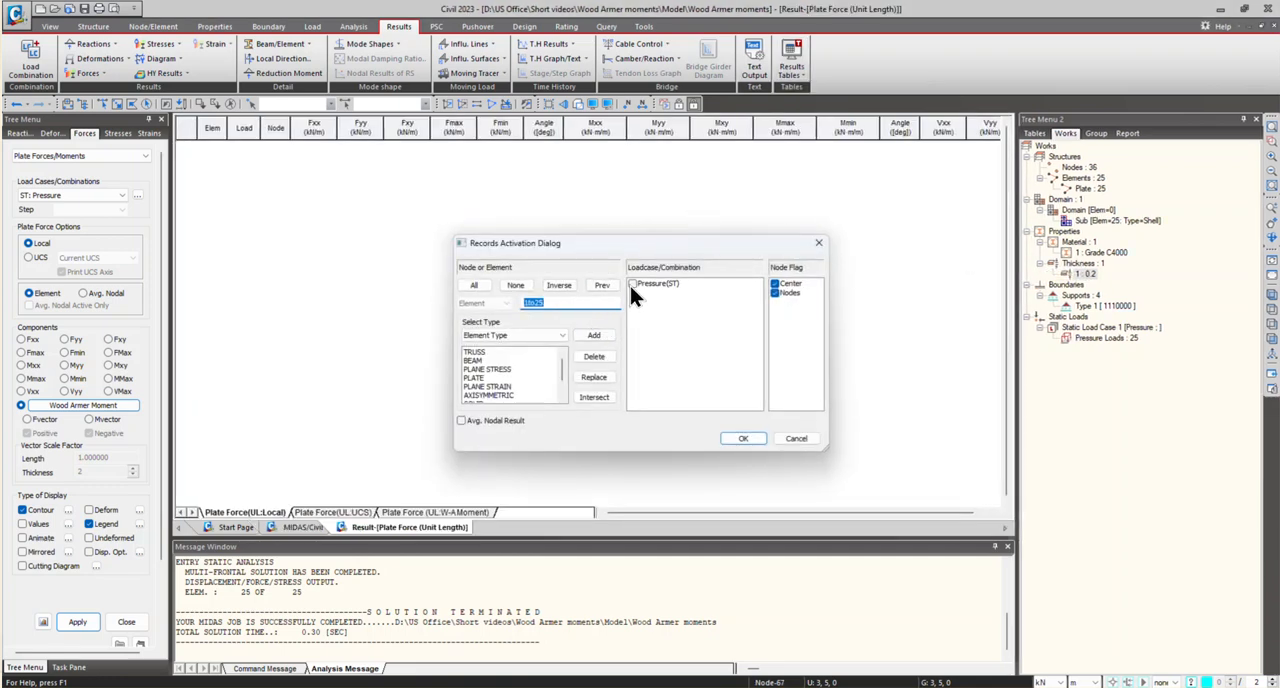
{"action": "left_click", "coordinate": [744, 438]}
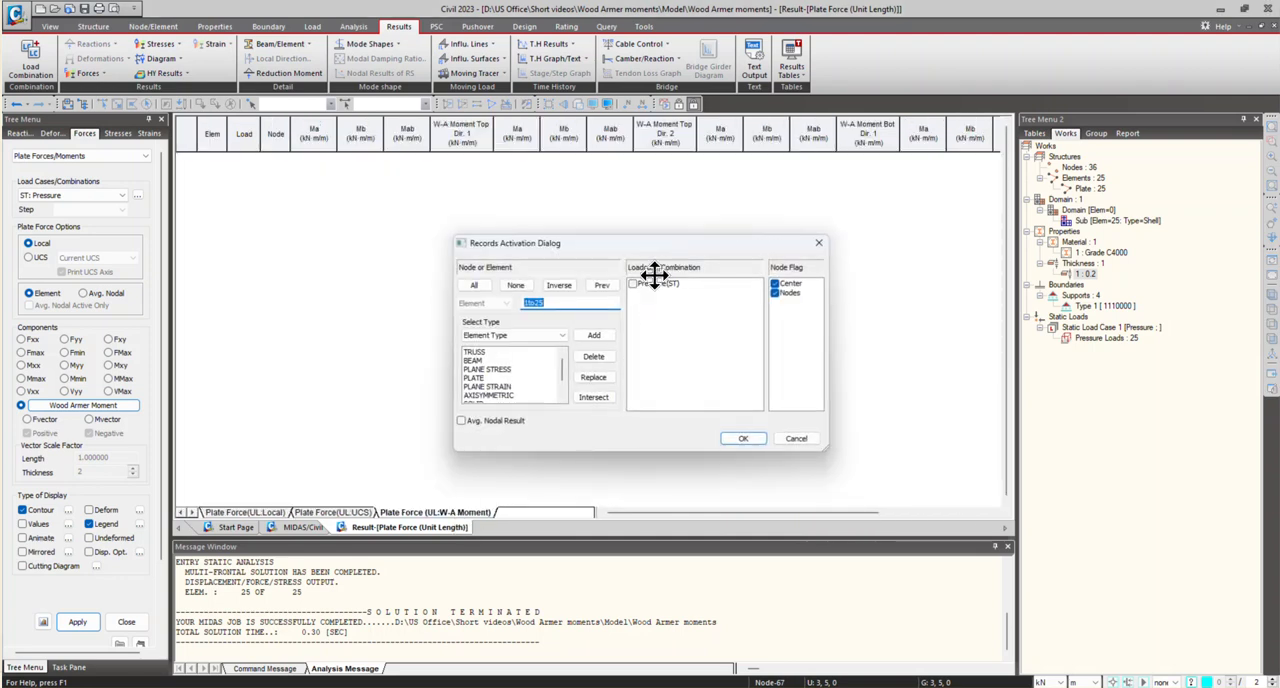
{"action": "left_click", "coordinate": [660, 284]}
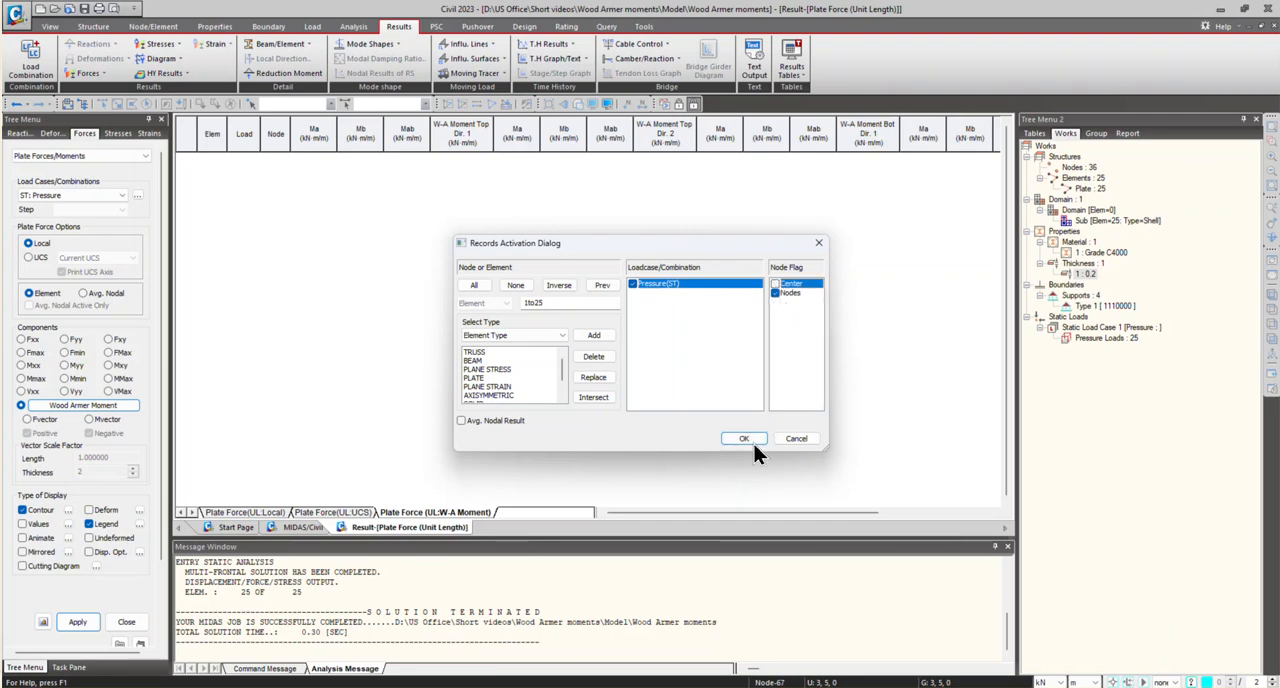
Confirm the records and scroll the Wood-Armer plate force table for all 25 elements.
{"action": "left_click", "coordinate": [744, 438]}
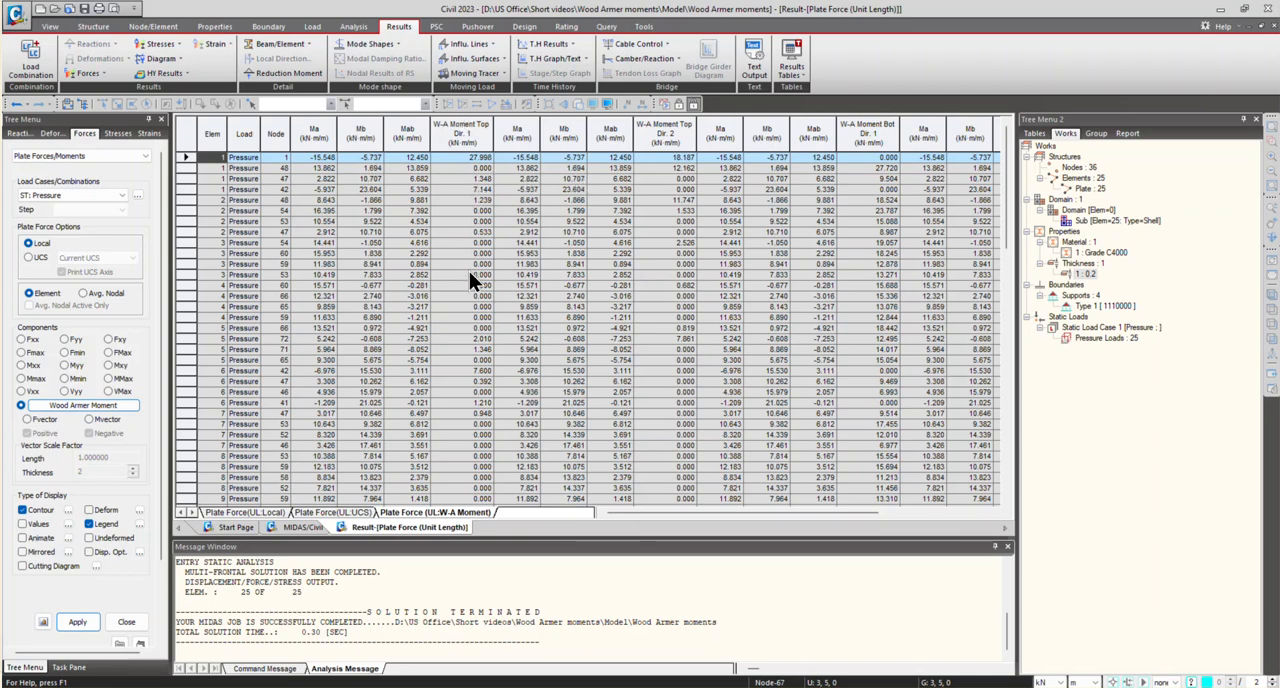
{"action": "scroll", "scroll_direction": "down", "scroll_amount": 3}
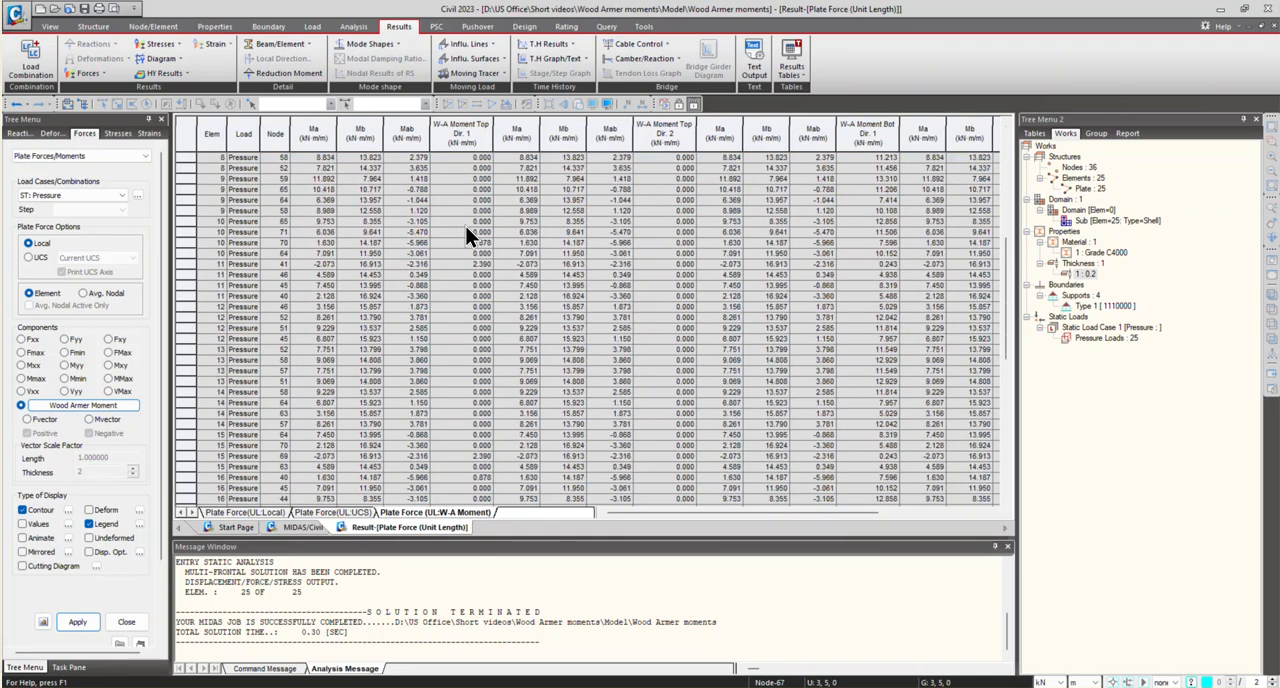
{"action": "scroll", "scroll_direction": "down", "scroll_amount": 3}
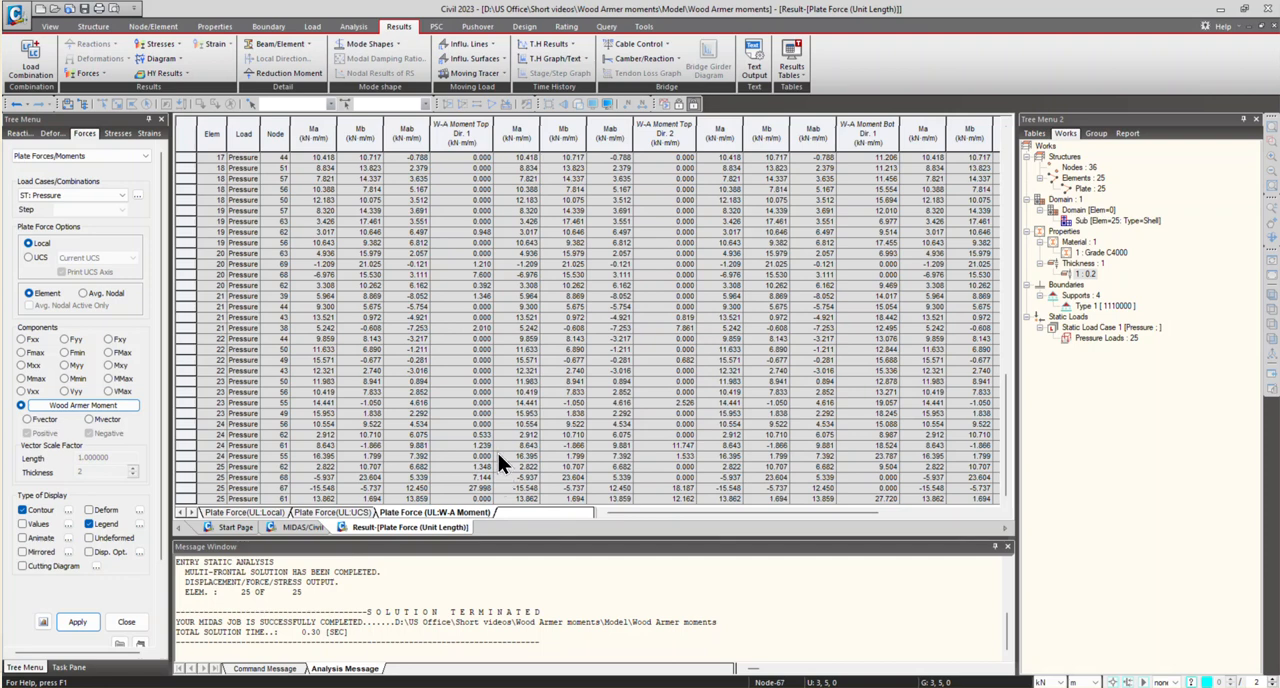
{"action": "mouse_move", "coordinate": [500, 464]}
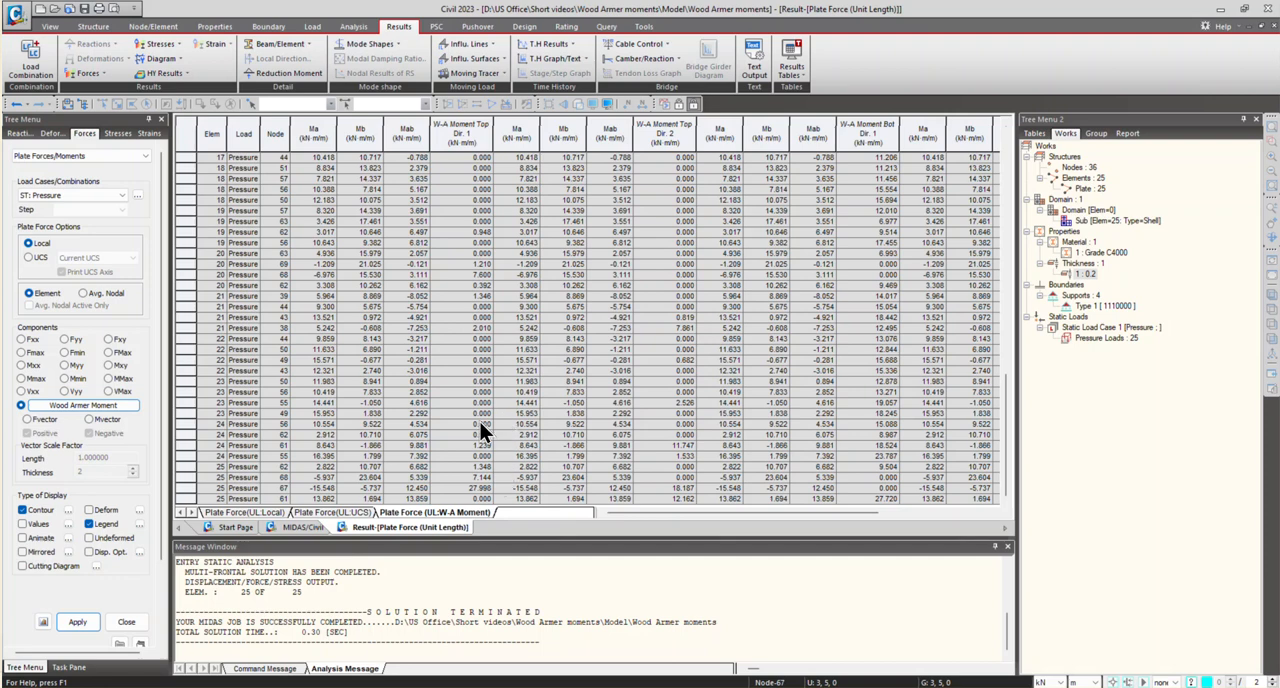